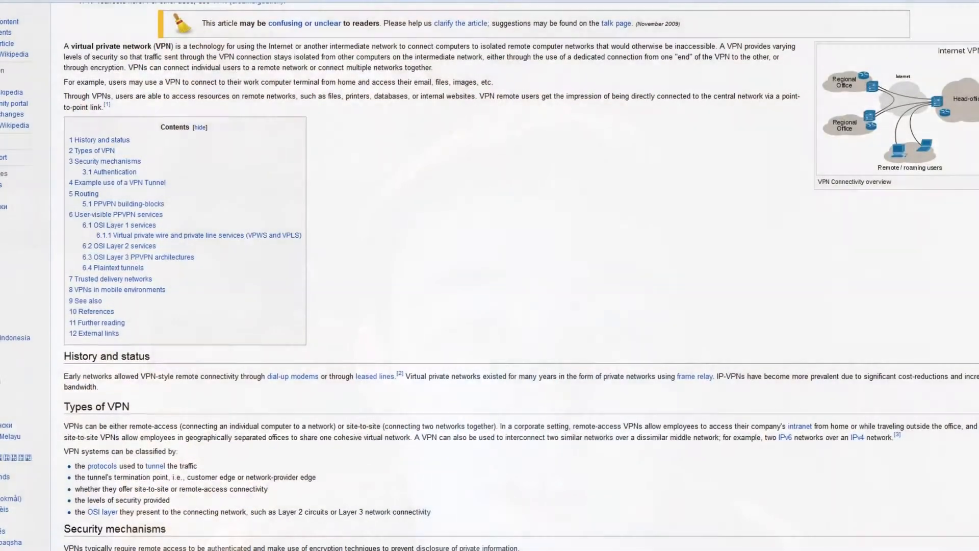
Step: Scroll the Wikipedia VPN article down to its references, external links and page rating
scroll("down", 3)
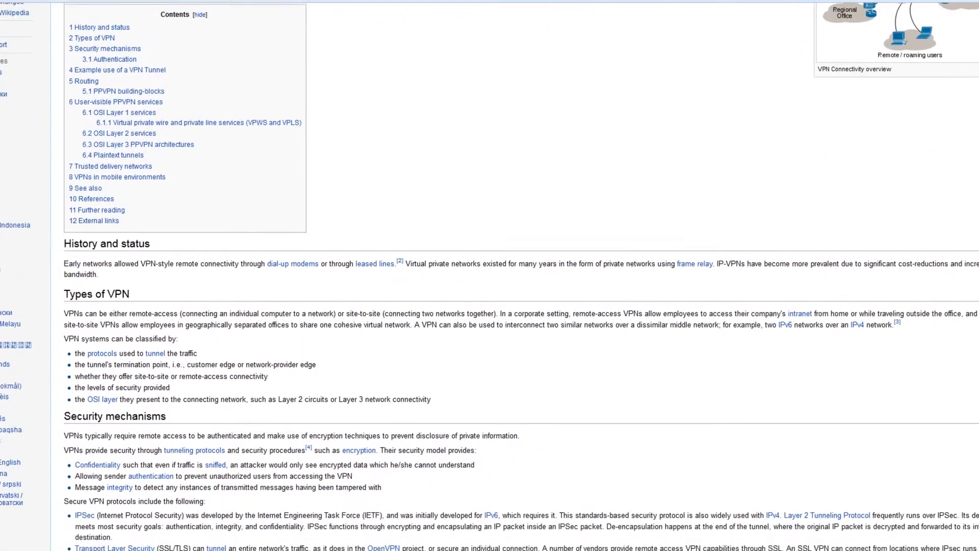
scroll("down", 3)
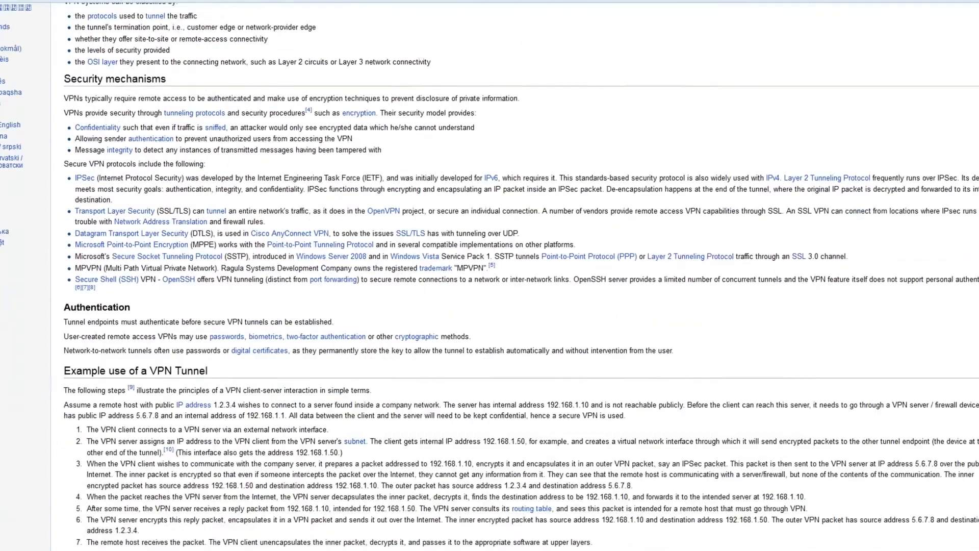
scroll("down", 3)
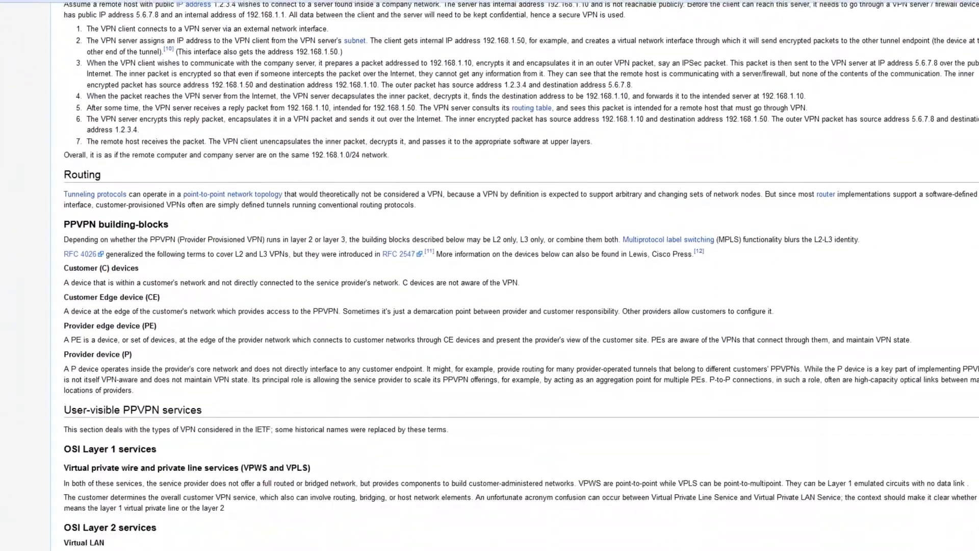
scroll("down", 3)
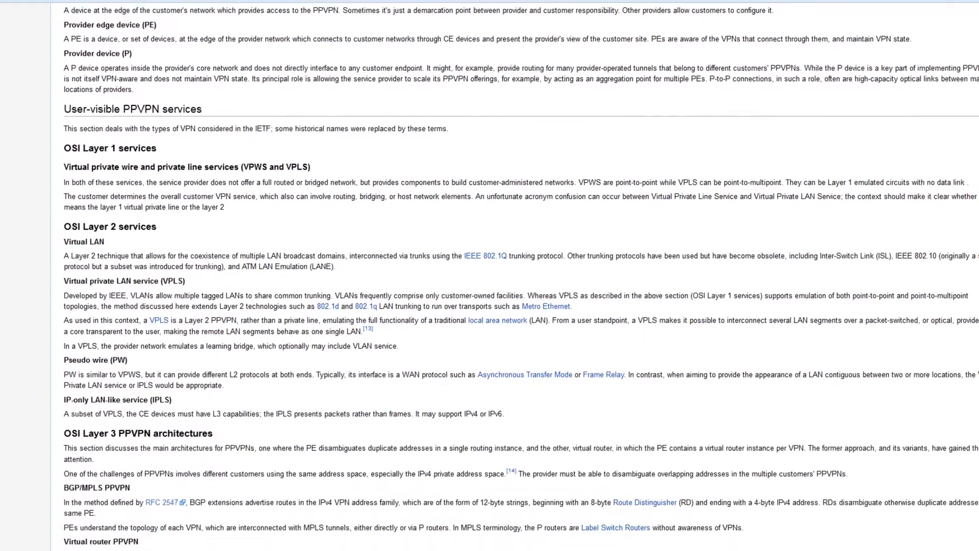
scroll("down", 3)
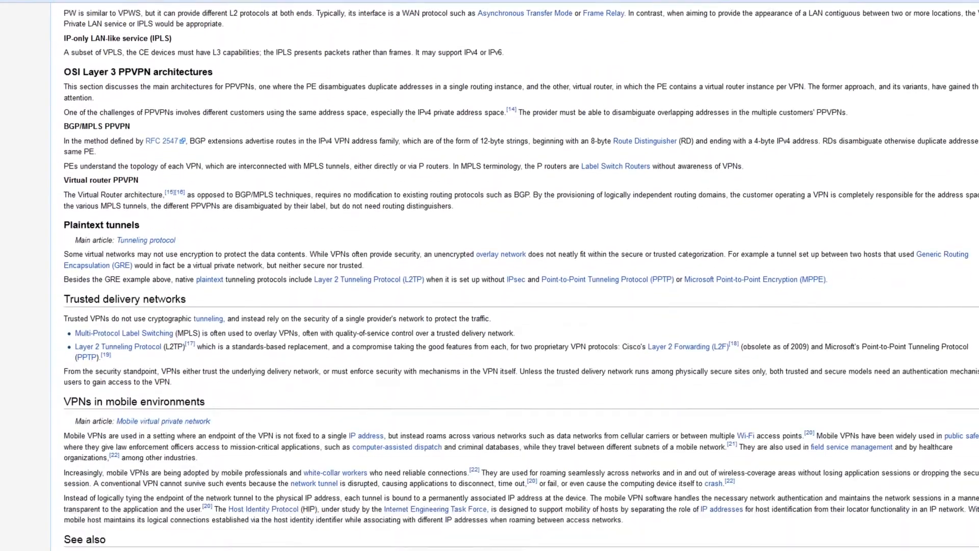
scroll("down", 3)
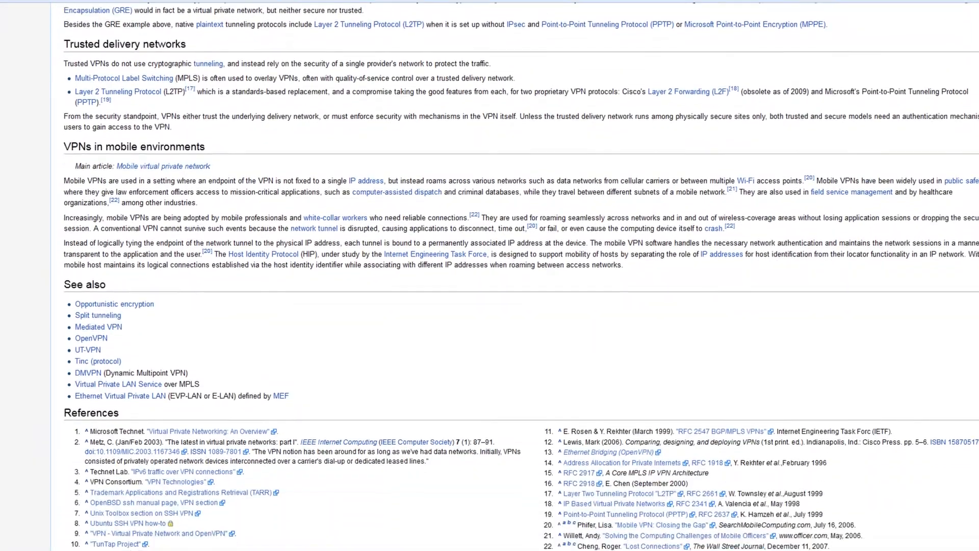
scroll("down", 3)
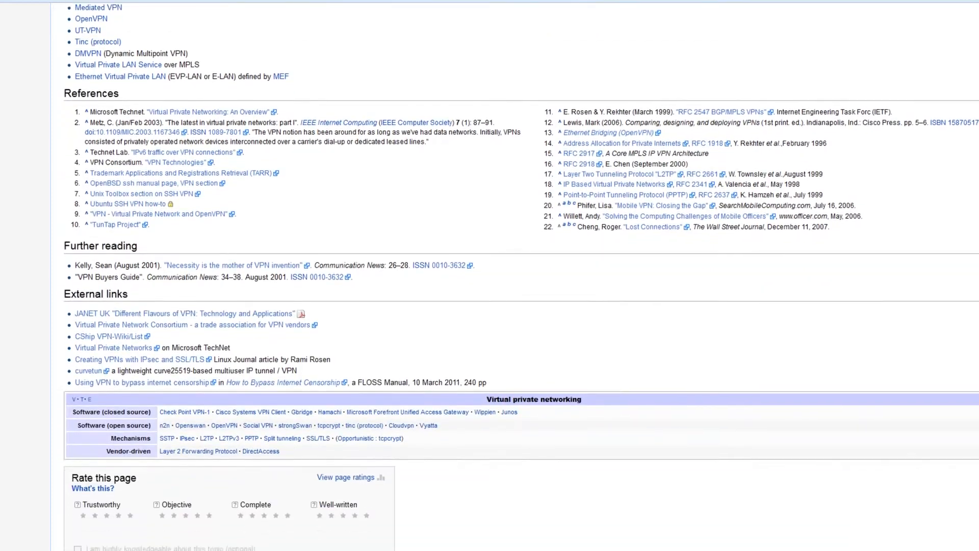
scroll("down", 3)
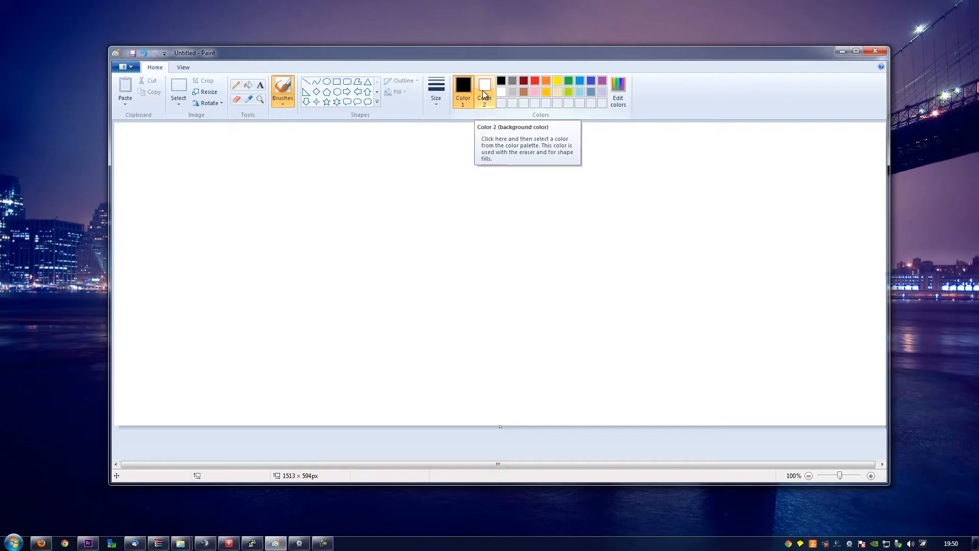
mouse_move(284, 118)
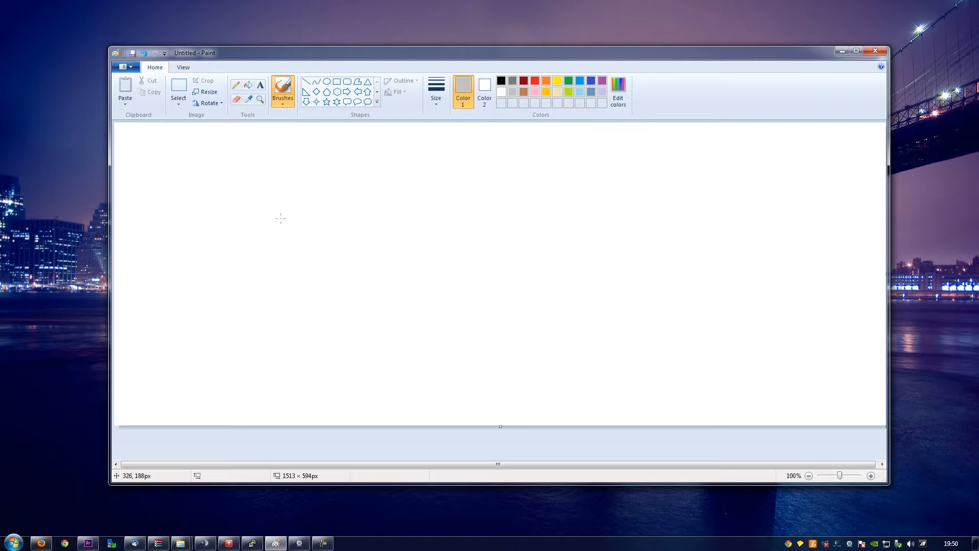
mouse_move(398, 257)
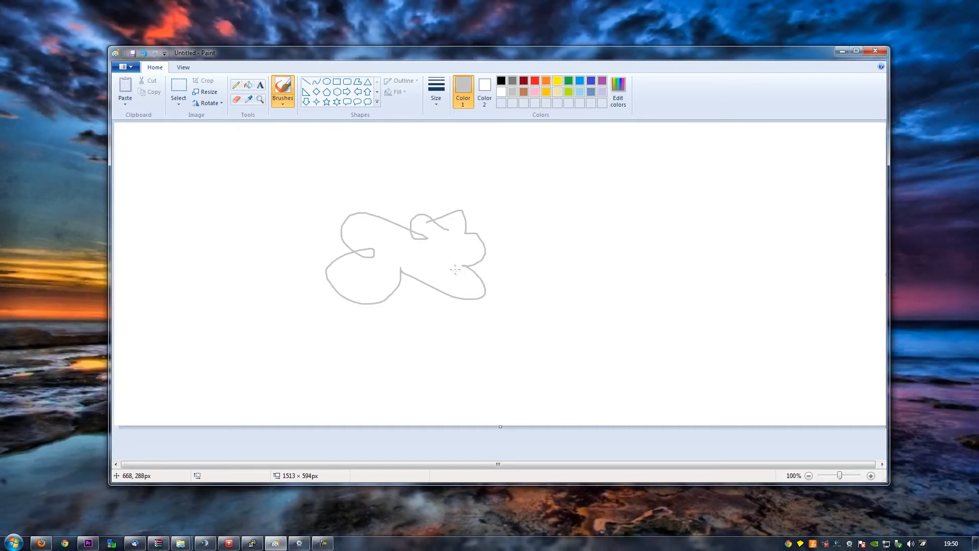
mouse_move(330, 285)
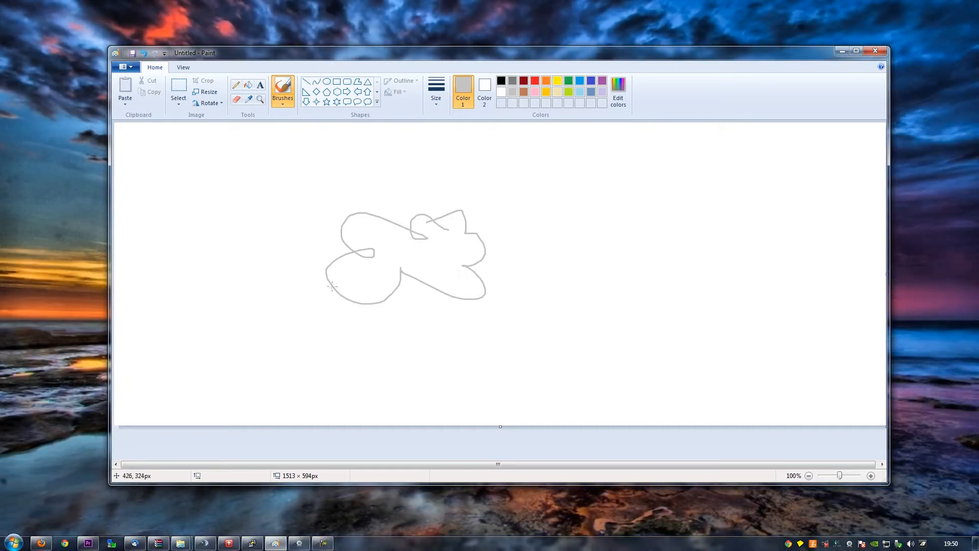
mouse_move(243, 338)
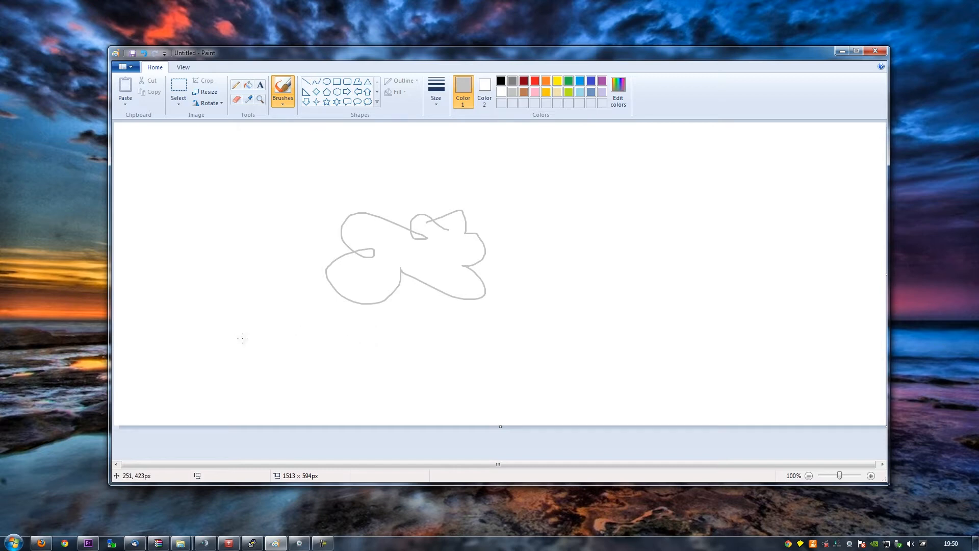
mouse_move(266, 324)
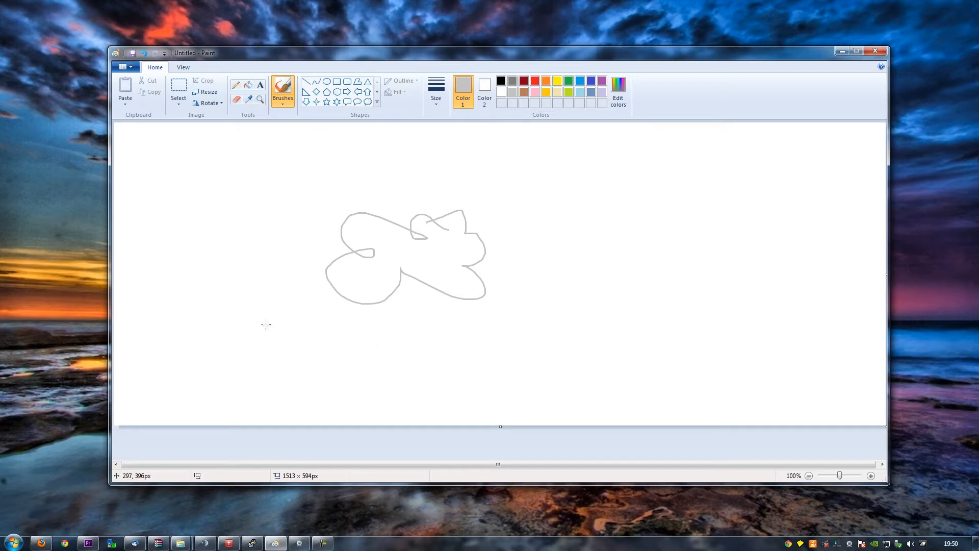
mouse_move(244, 173)
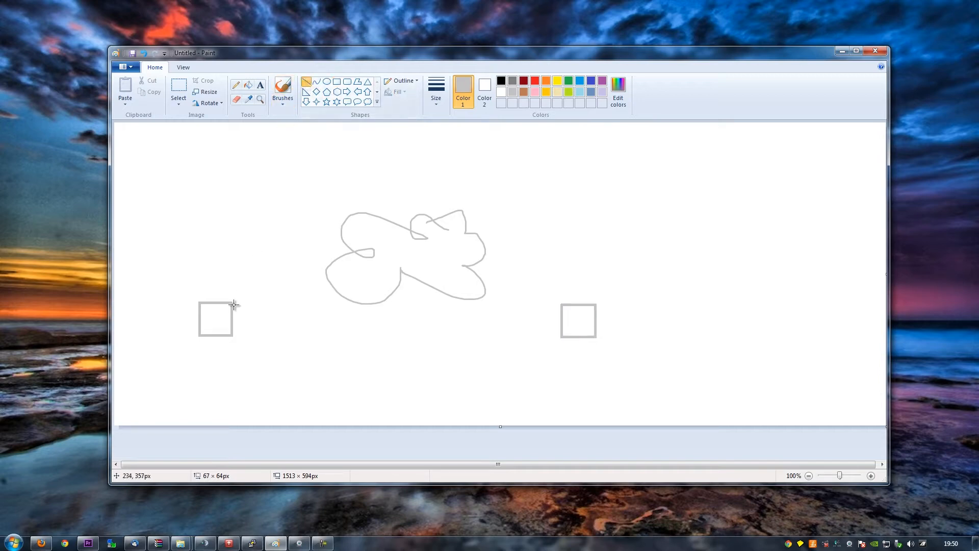
Step: Join the left square to the cloud and the cloud to the right square with grey lines
left_click_drag(235, 305, 374, 262)
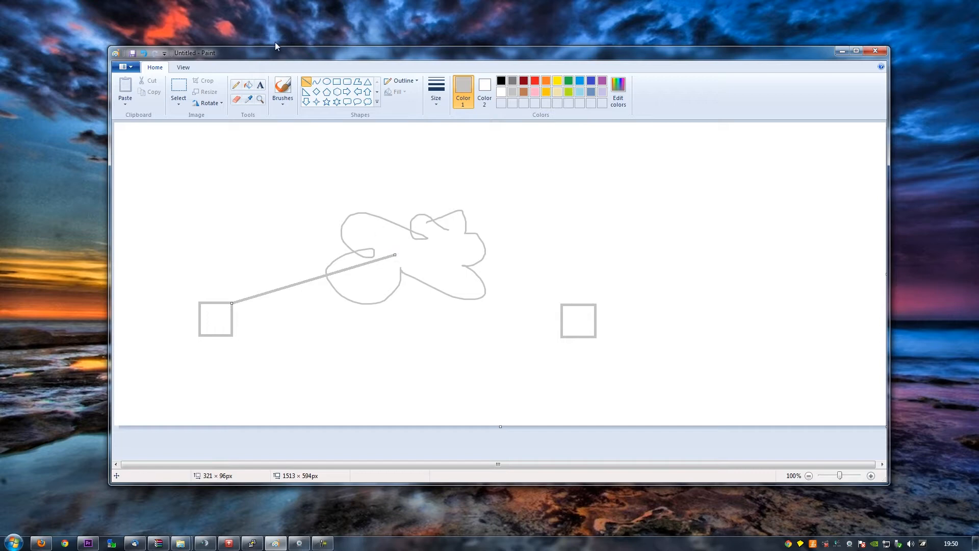
left_click_drag(395, 255, 541, 306)
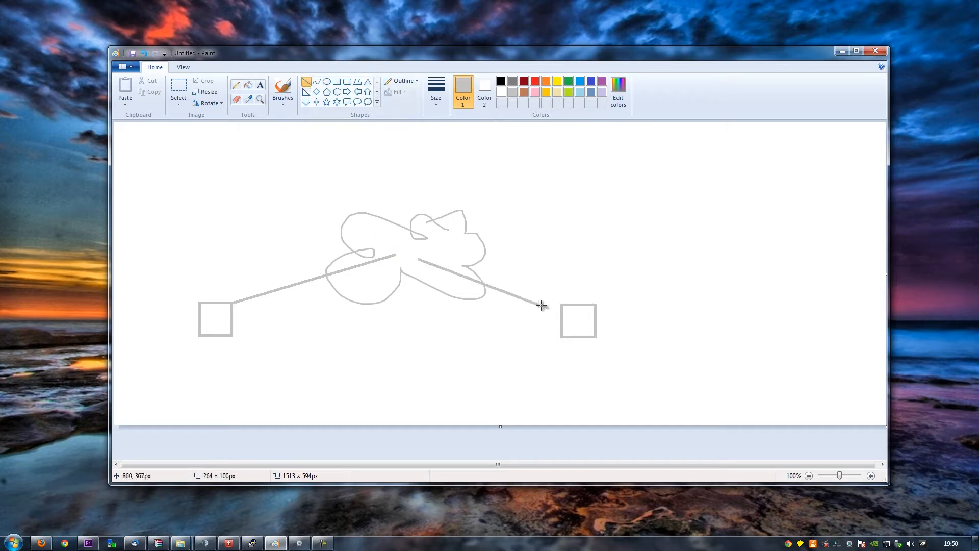
left_click_drag(541, 305, 574, 306)
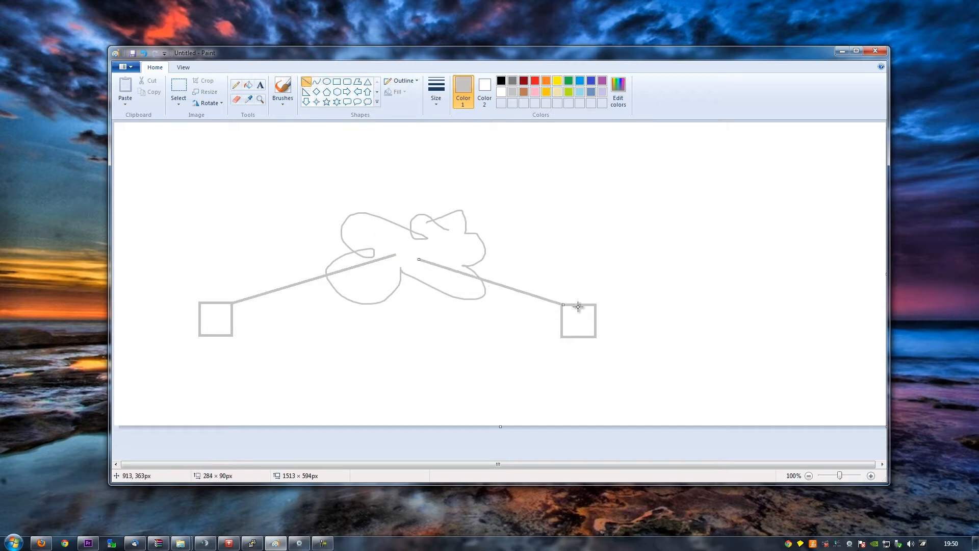
mouse_move(659, 353)
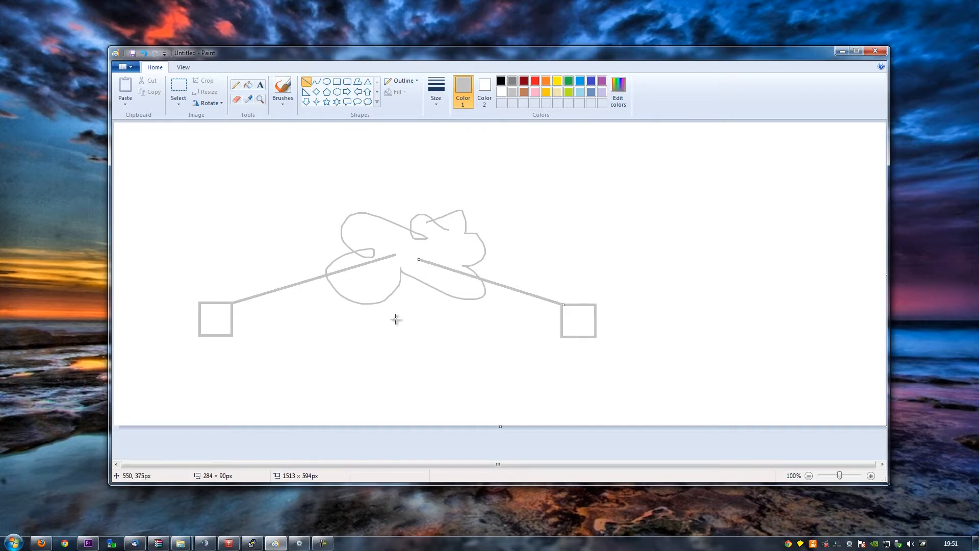
mouse_move(331, 306)
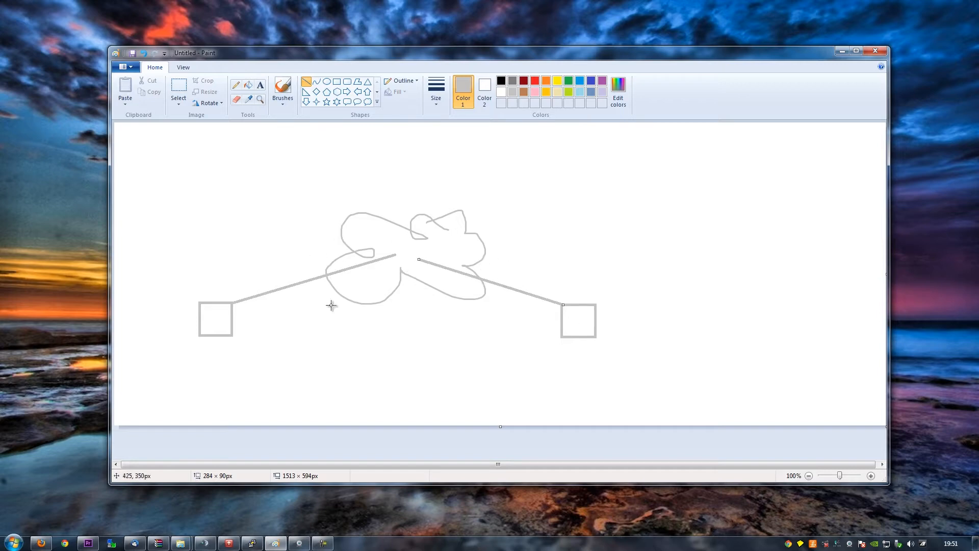
mouse_move(274, 263)
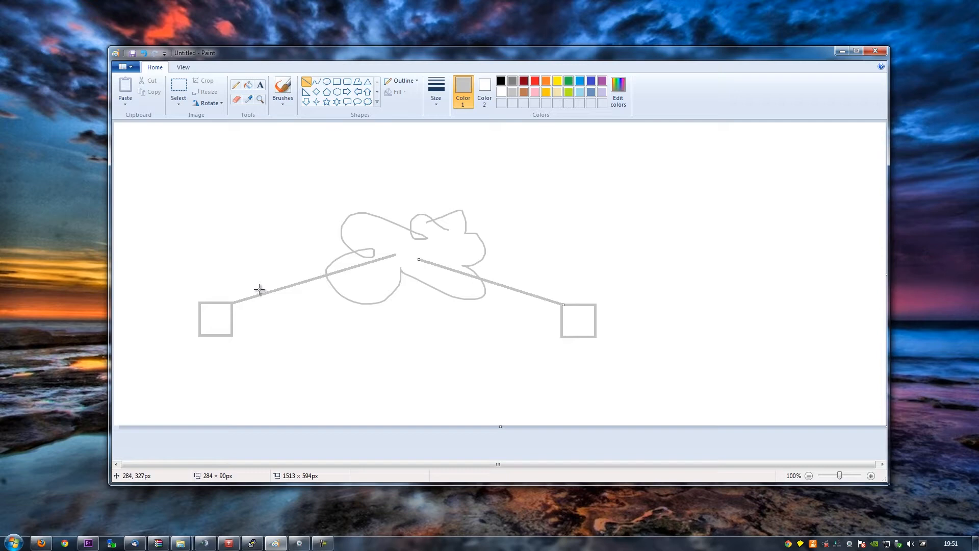
mouse_move(233, 319)
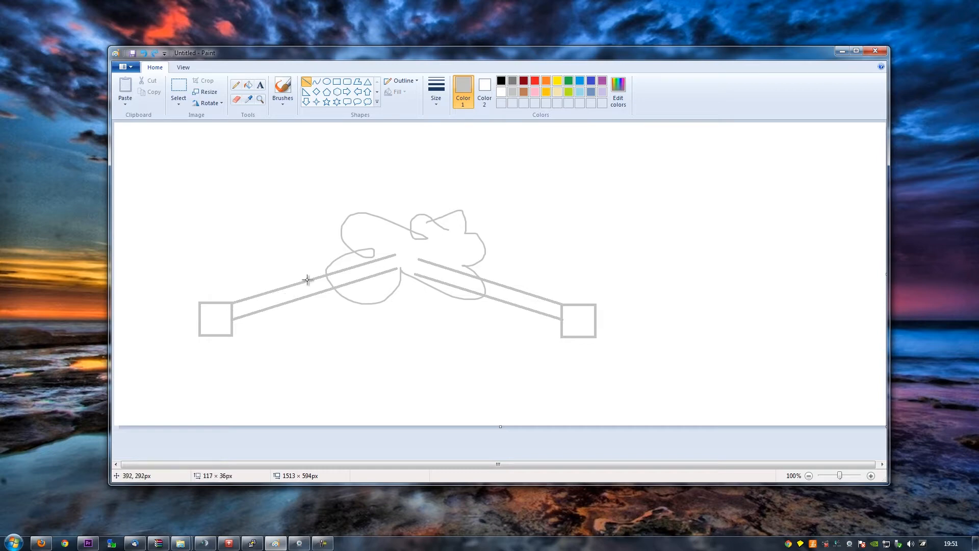
Step: With red as Color 1, draw a red line through both grey tunnels from the left square to the right square
left_click(533, 81)
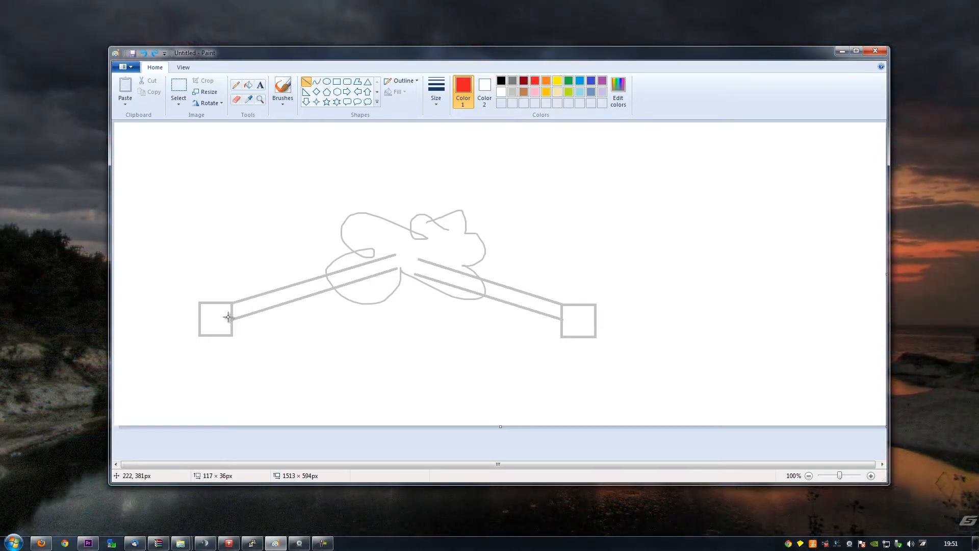
left_click_drag(233, 312, 365, 273)
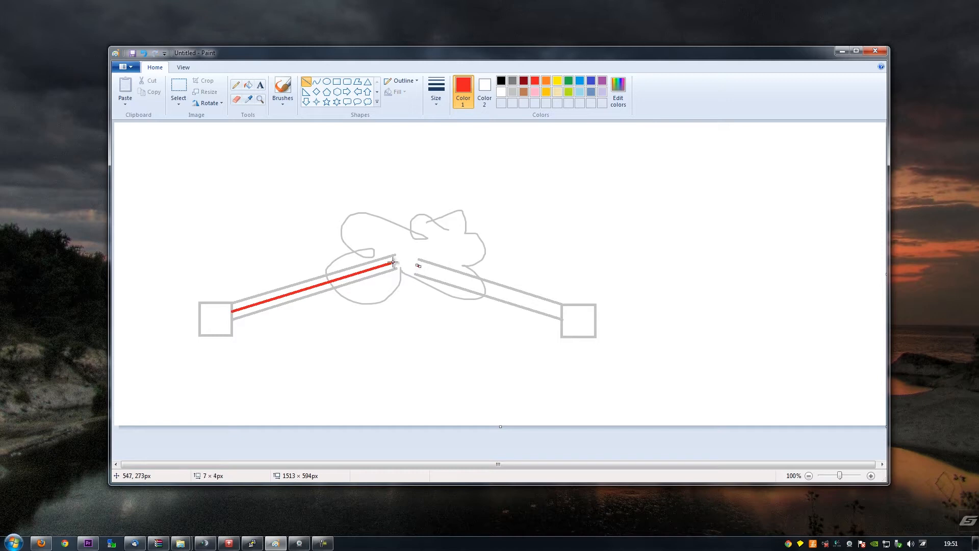
left_click_drag(394, 262, 465, 282)
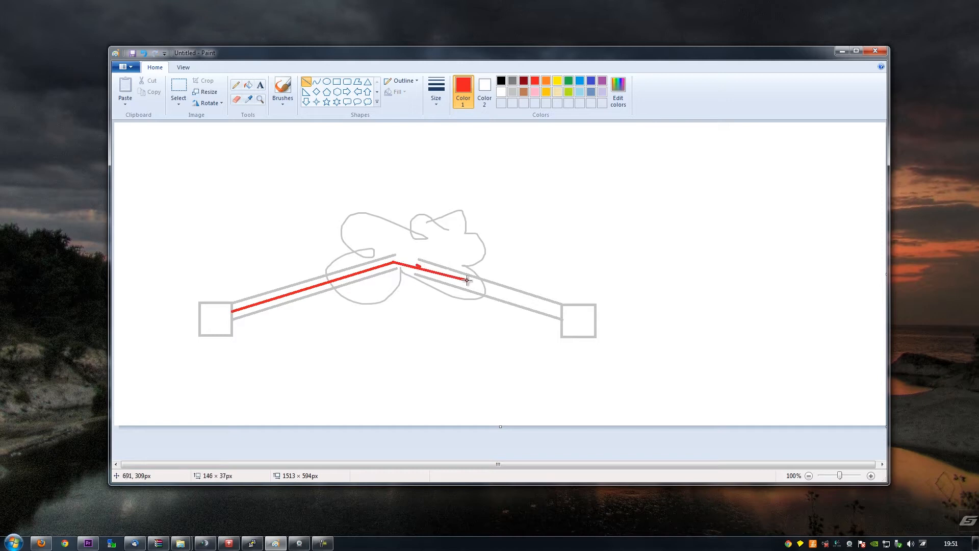
left_click_drag(397, 262, 562, 313)
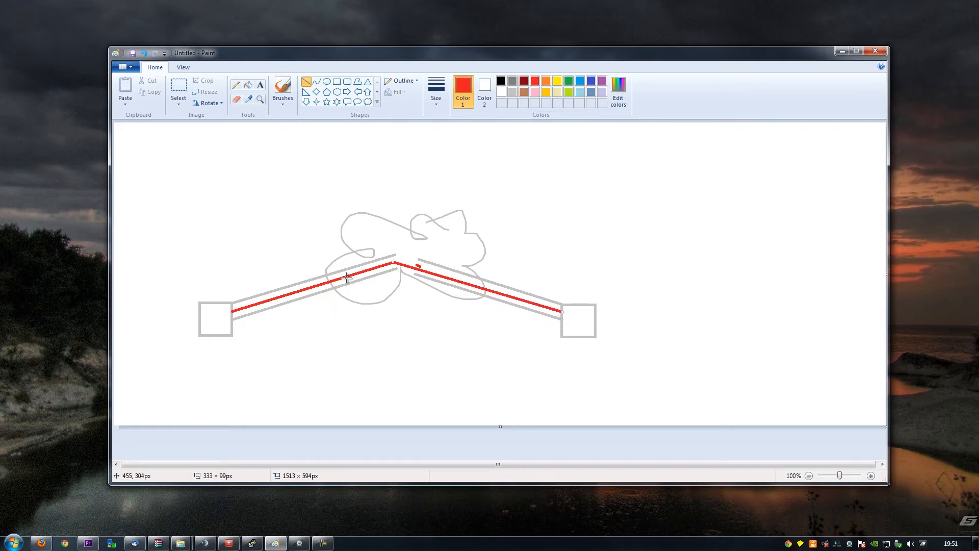
mouse_move(568, 295)
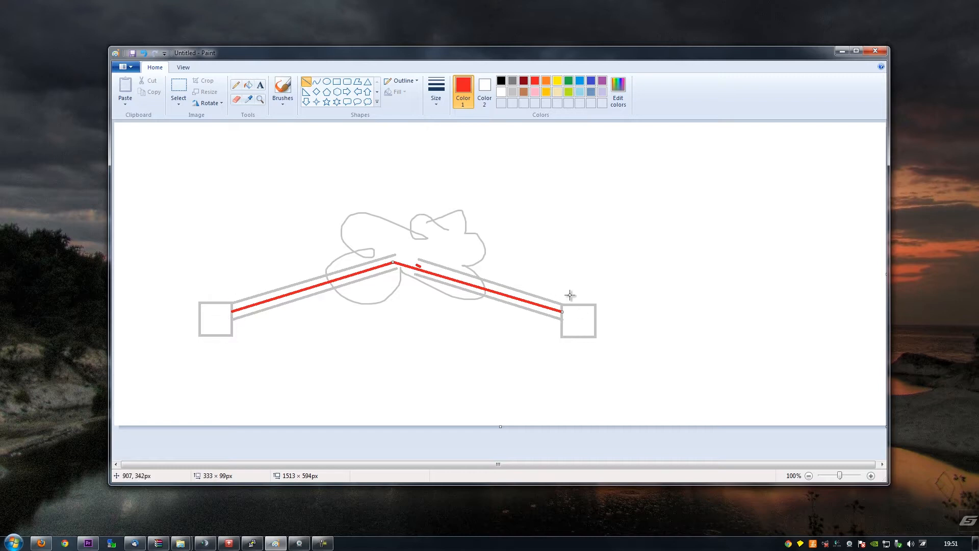
mouse_move(569, 324)
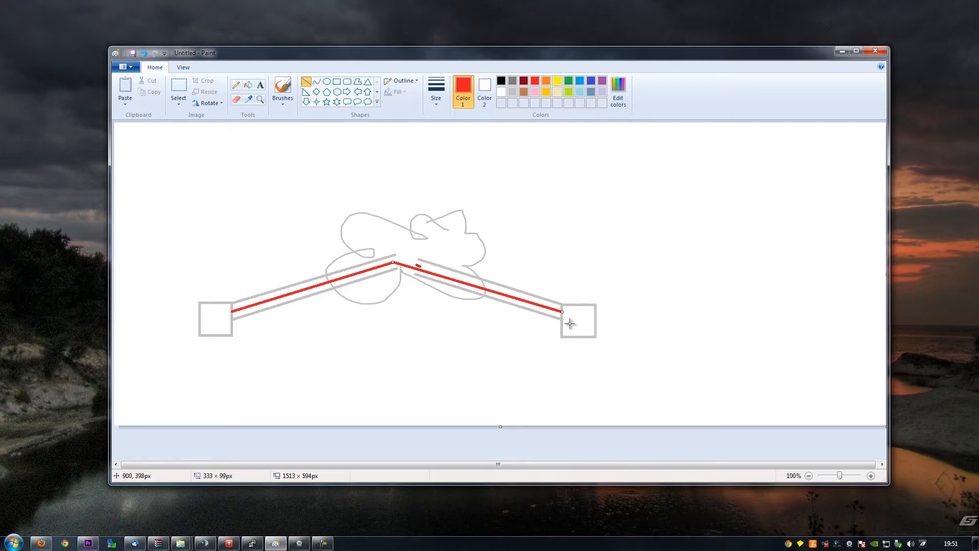
mouse_move(602, 266)
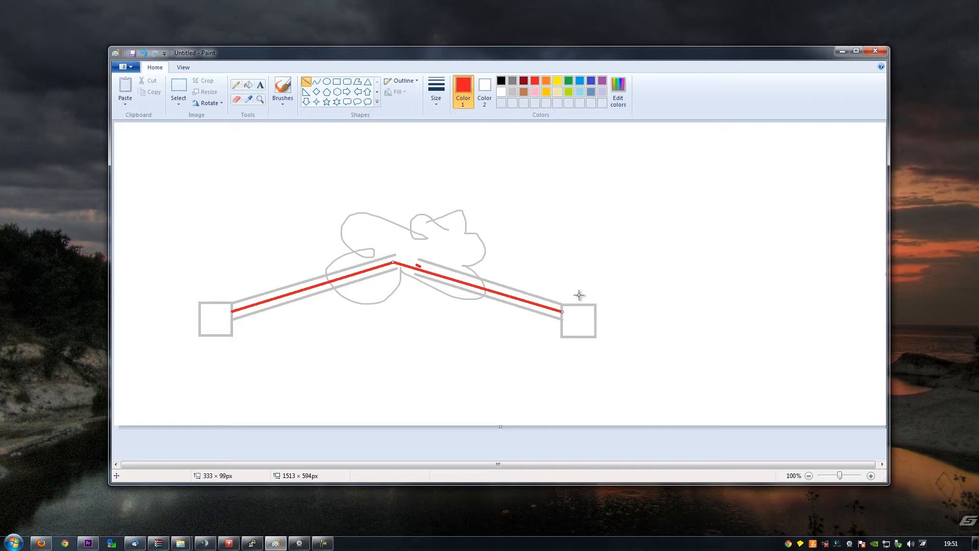
mouse_move(356, 268)
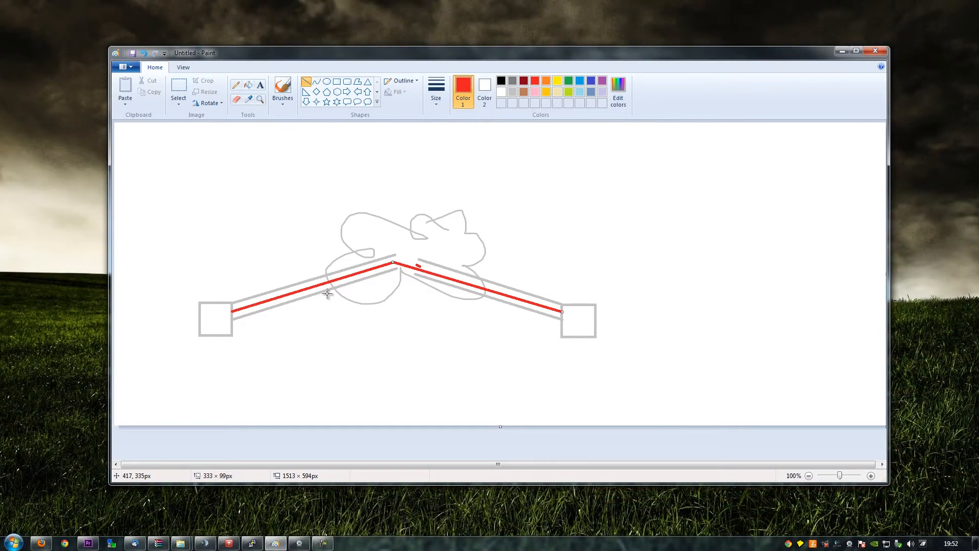
mouse_move(356, 295)
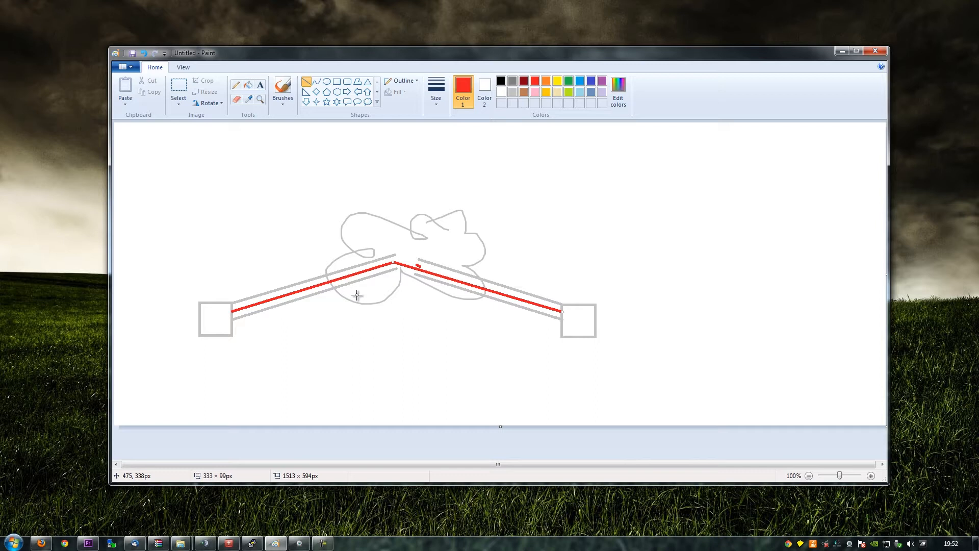
mouse_move(307, 297)
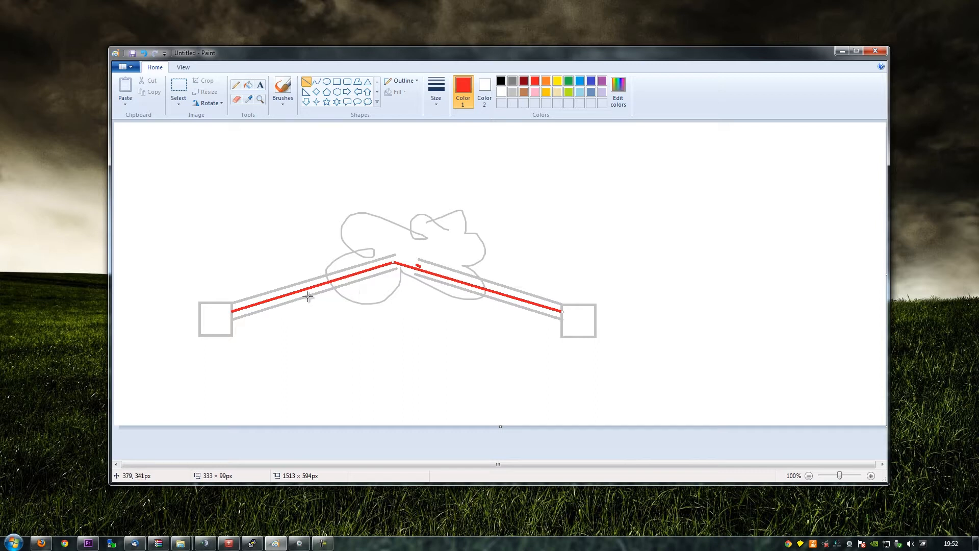
mouse_move(298, 301)
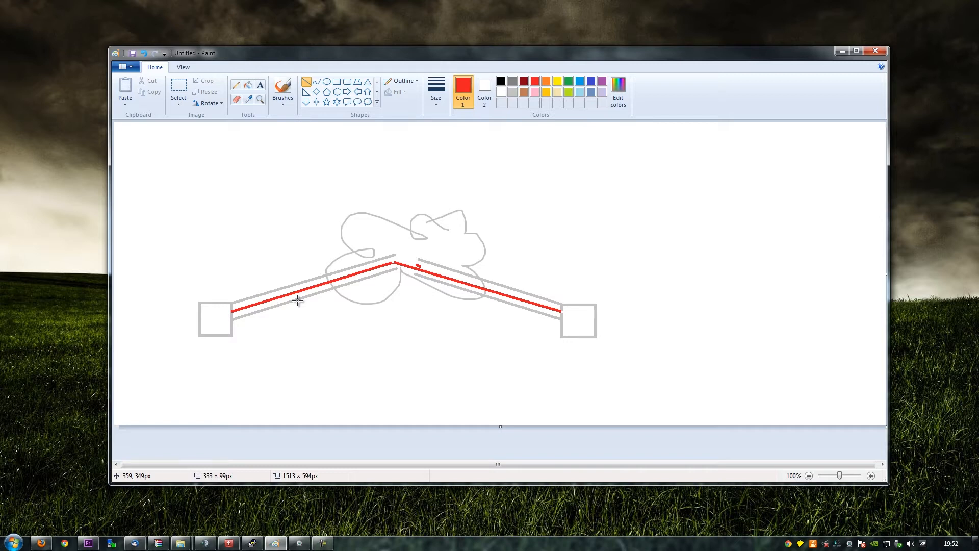
mouse_move(297, 301)
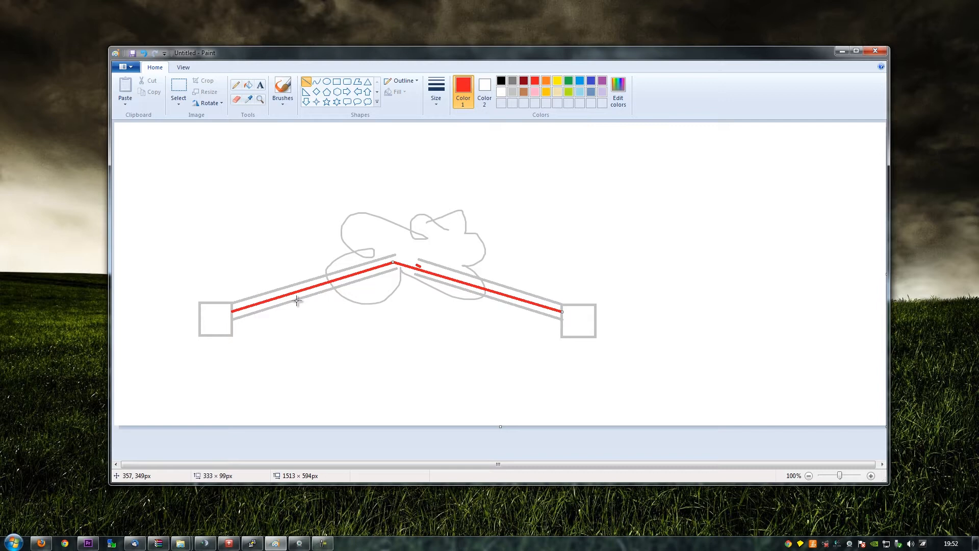
mouse_move(297, 294)
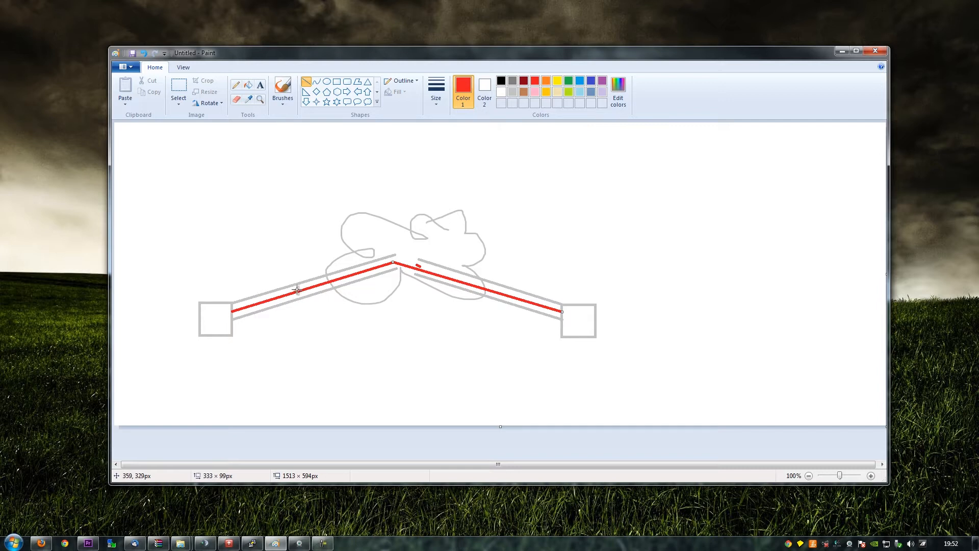
mouse_move(368, 269)
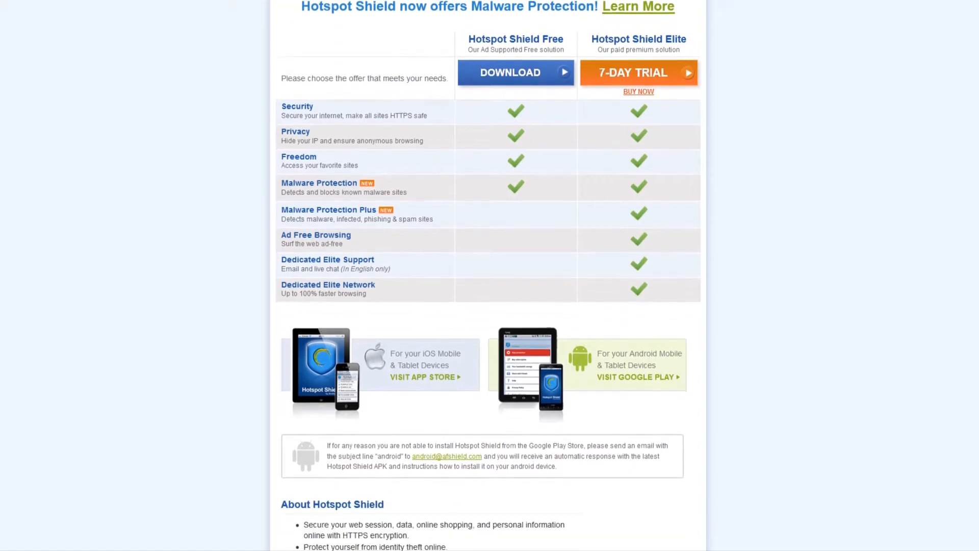
Step: Scroll through the Hotspot Shield page and start the free installer download
scroll("down", 3)
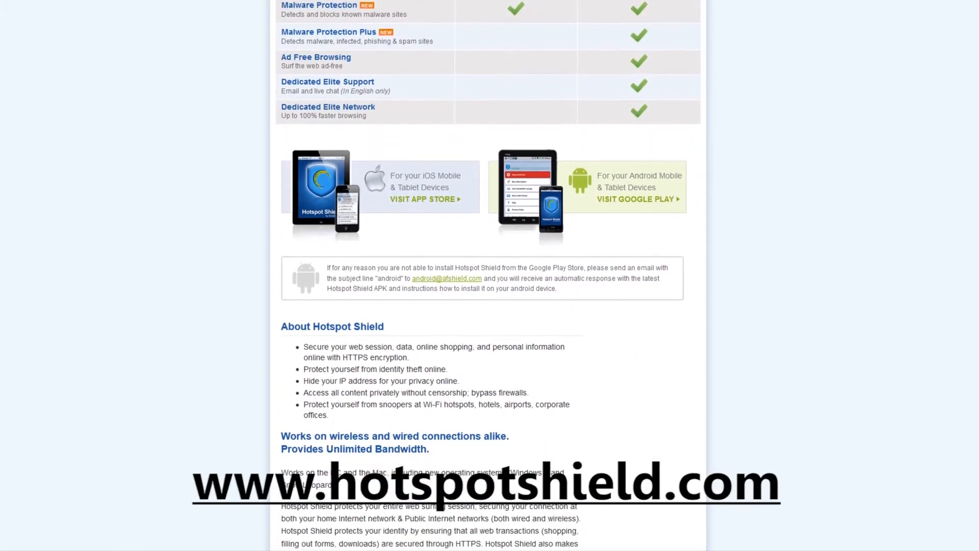
scroll("down", 3)
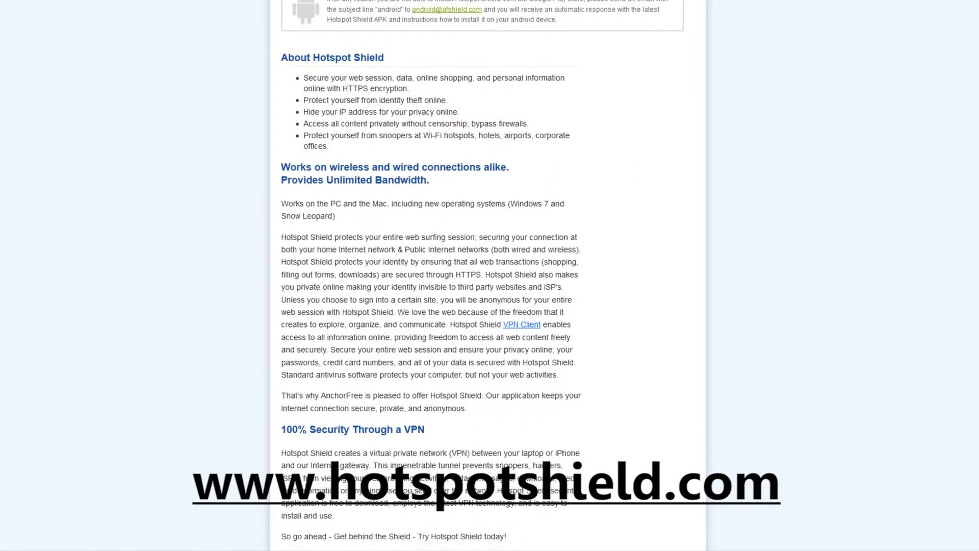
scroll("down", 3)
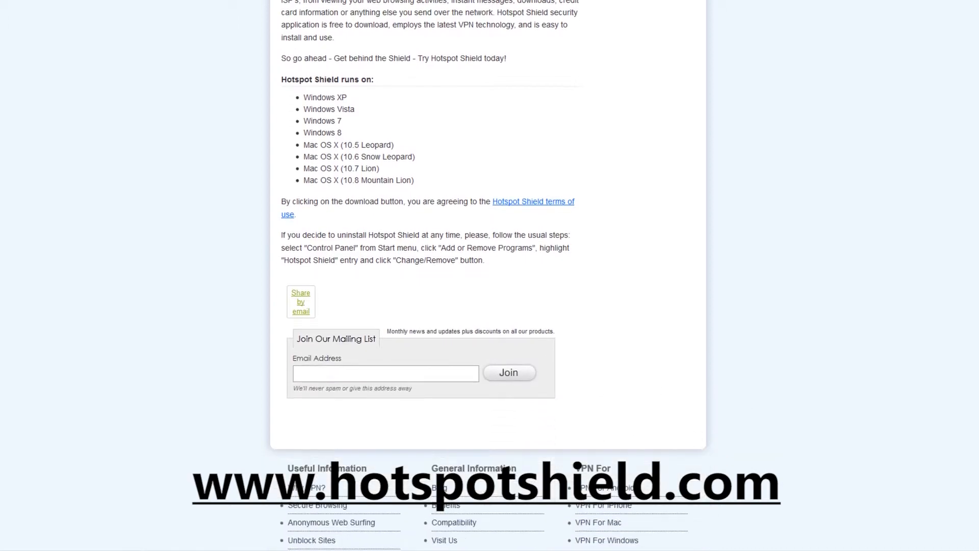
scroll("down", 3)
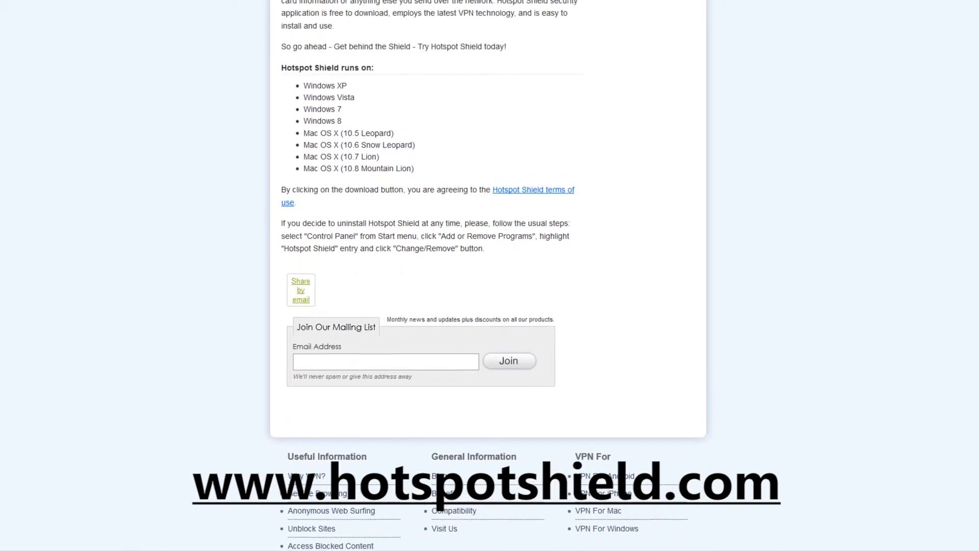
scroll("up", 3)
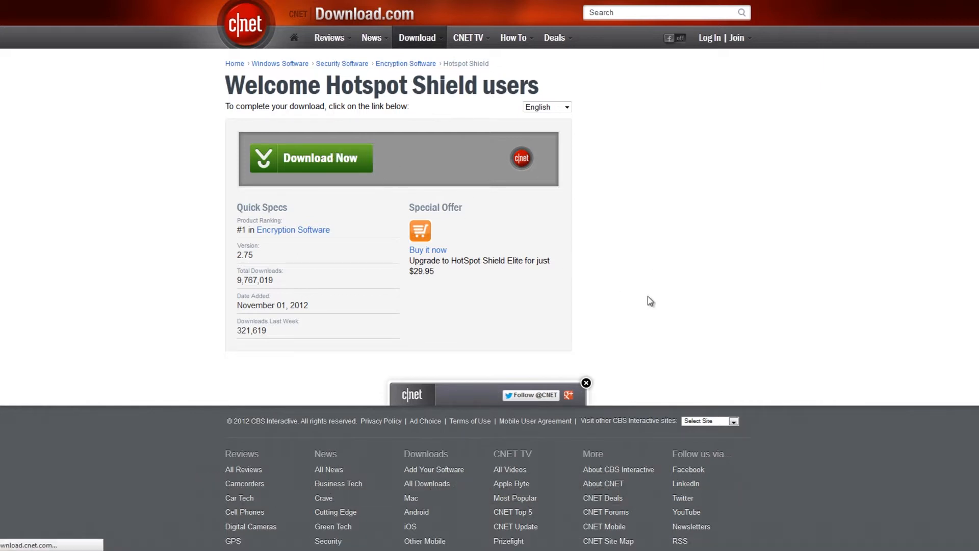
left_click(320, 157)
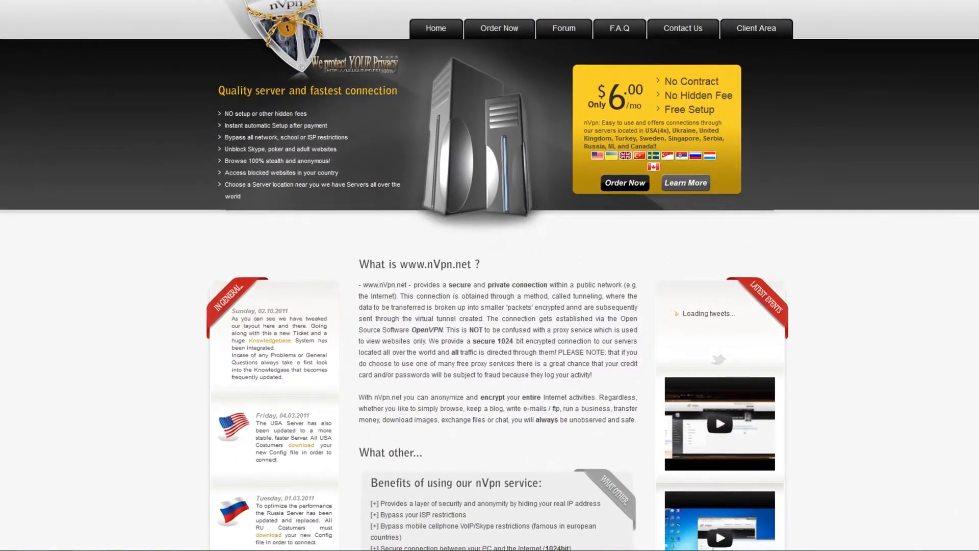
scroll("down", 3)
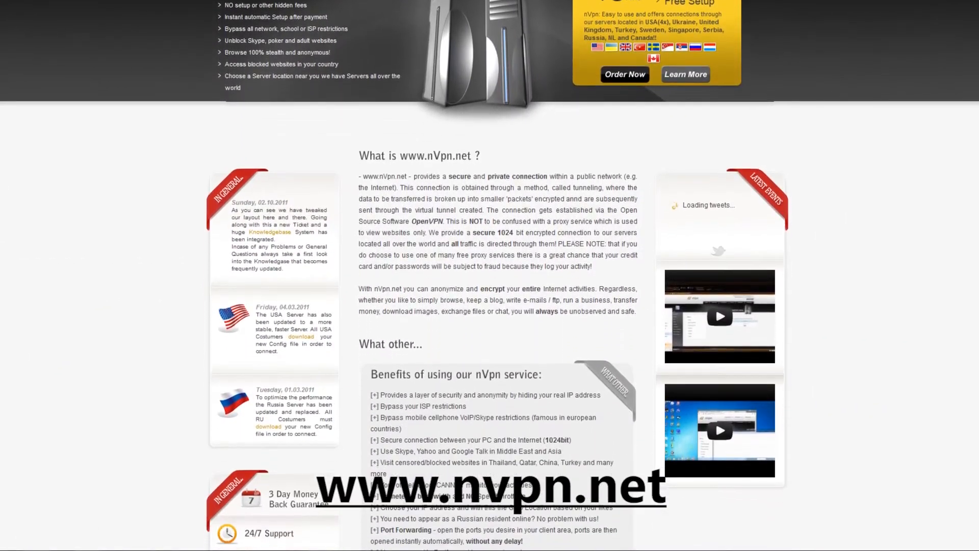
scroll("down", 3)
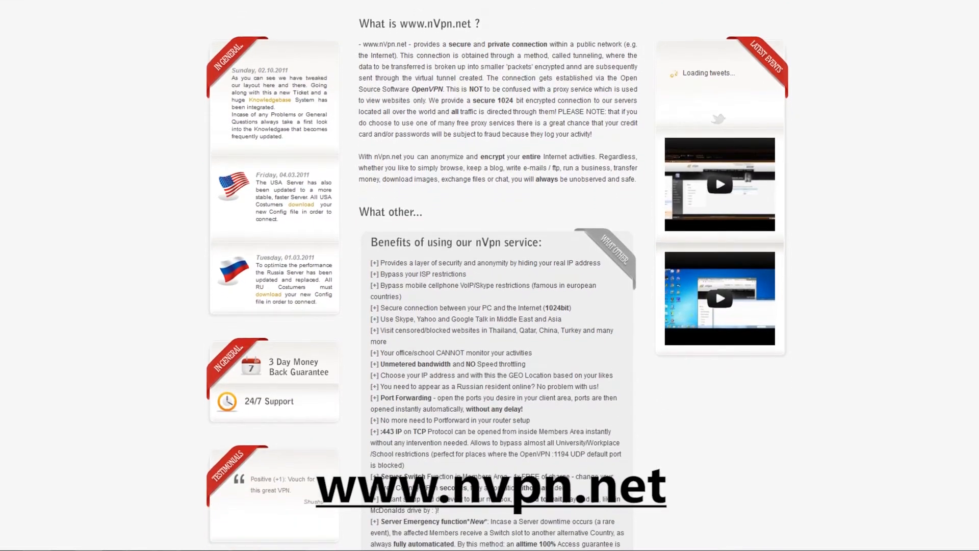
scroll("down", 3)
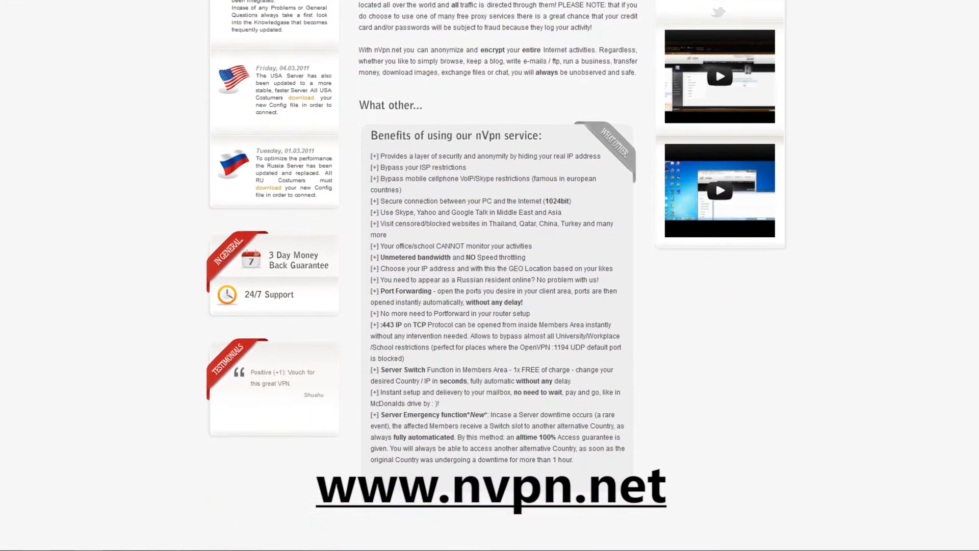
scroll("down", 3)
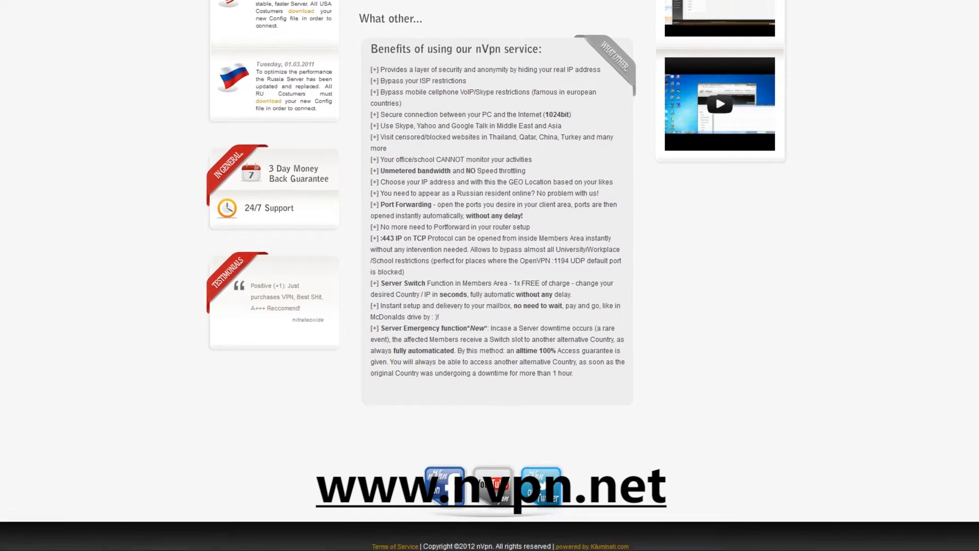
scroll("down", 3)
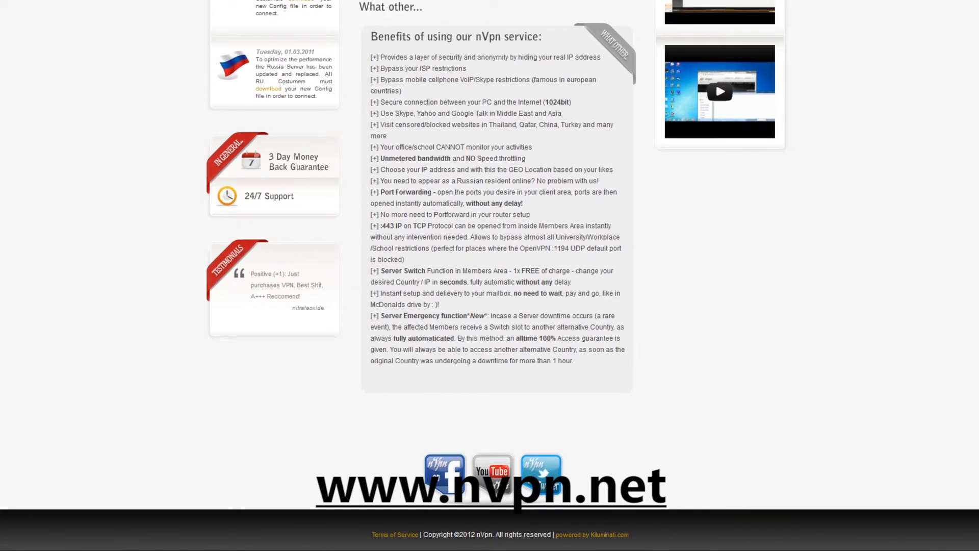
scroll("up", 3)
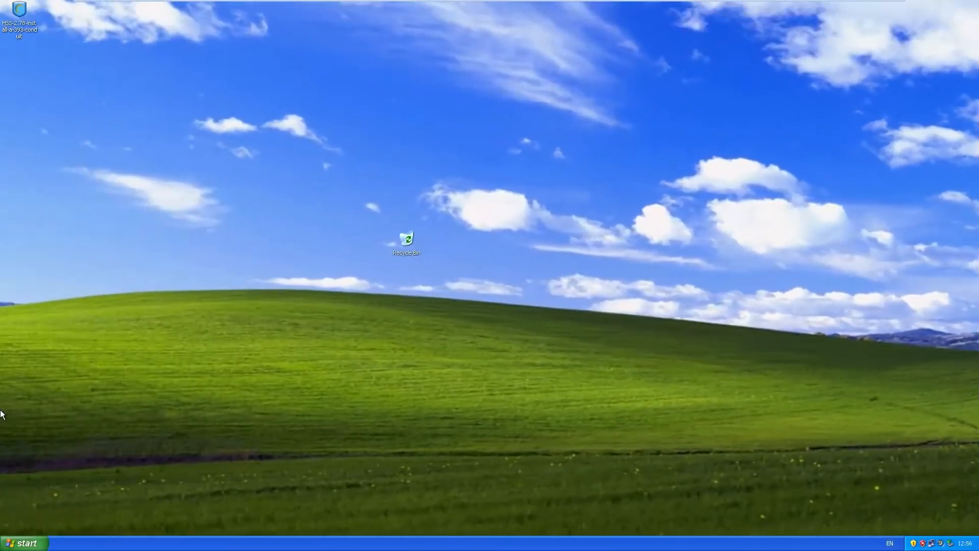
mouse_move(114, 381)
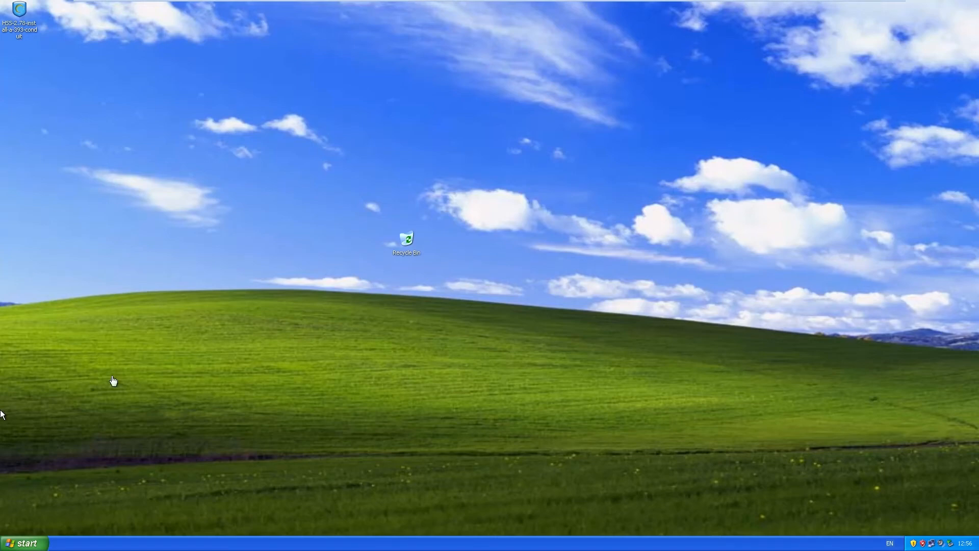
mouse_move(157, 60)
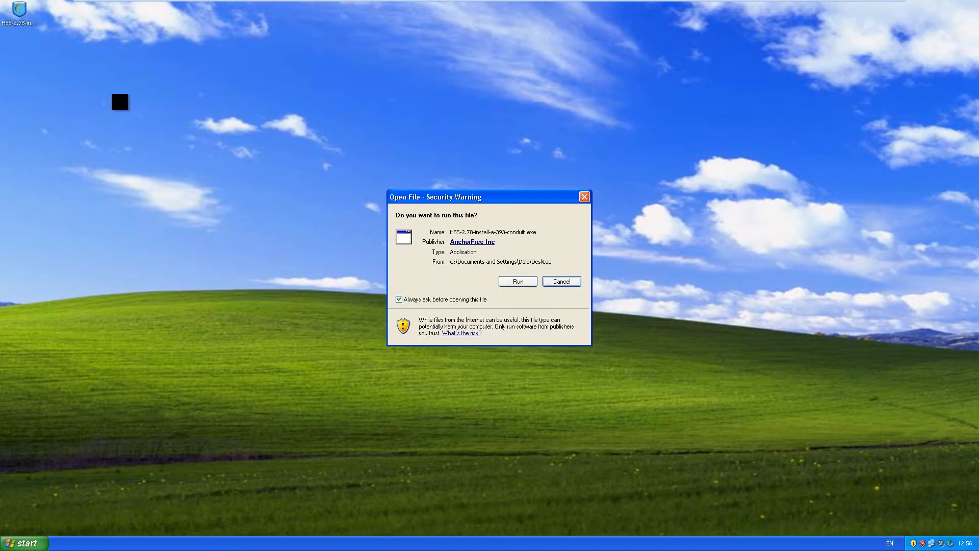
Step: Run the Hotspot Shield installer with the browser toolbar option unticked and start the installation
left_click(560, 281)
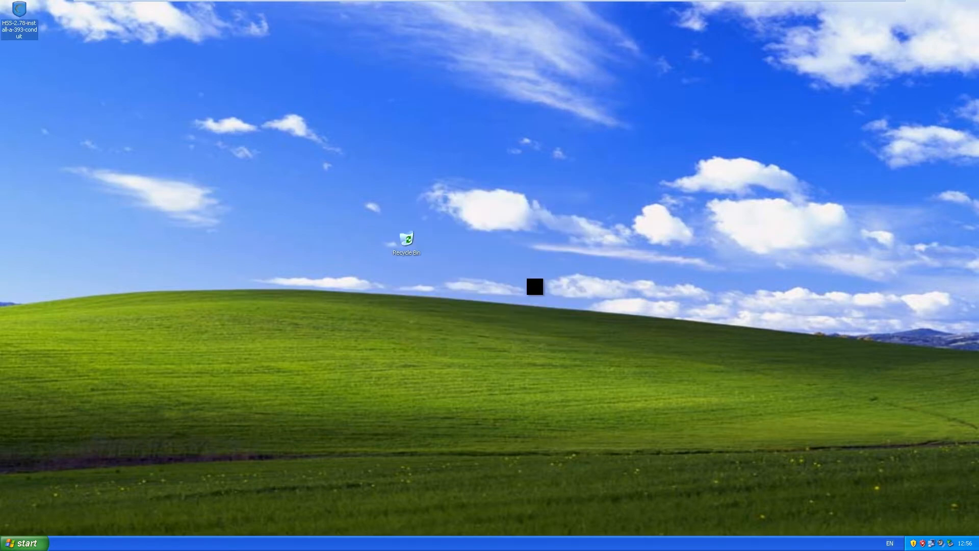
double_click(19, 13)
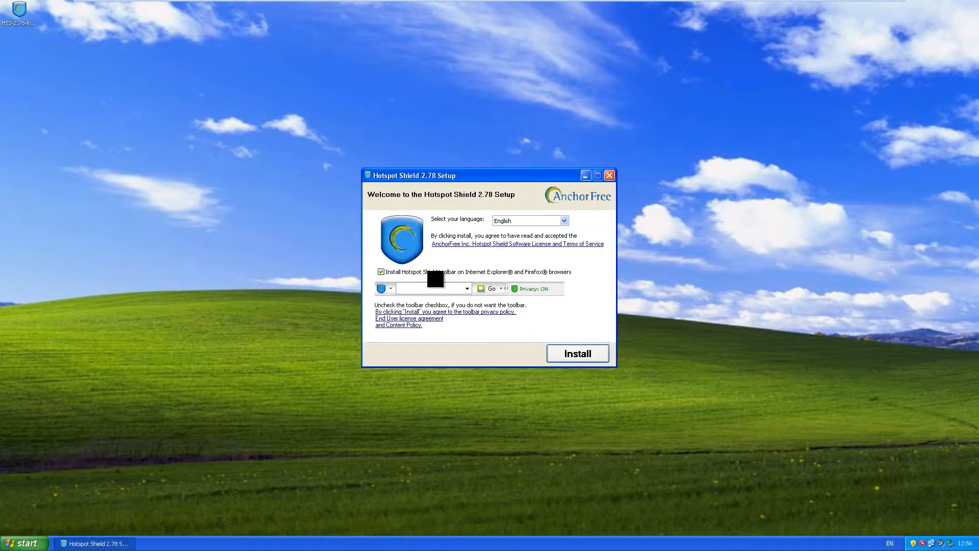
left_click(381, 271)
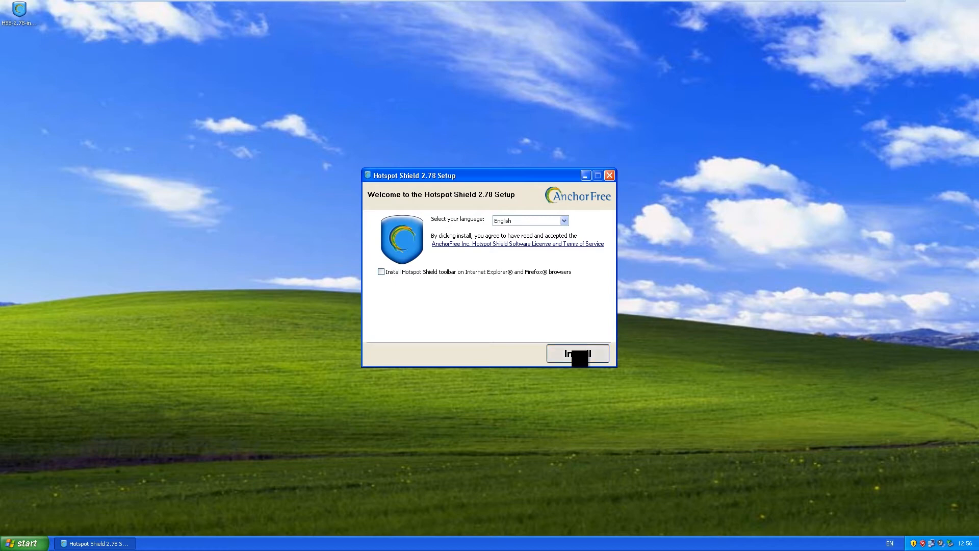
left_click(577, 353)
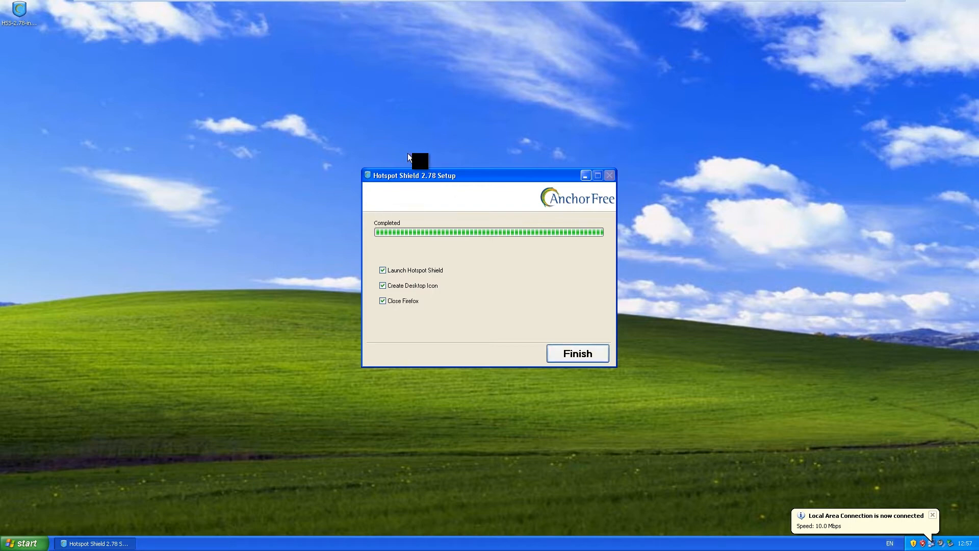
Step: Finish the install, launch Hotspot Shield, and head to whatismyip in a maximized Internet Explorer
left_click(577, 353)
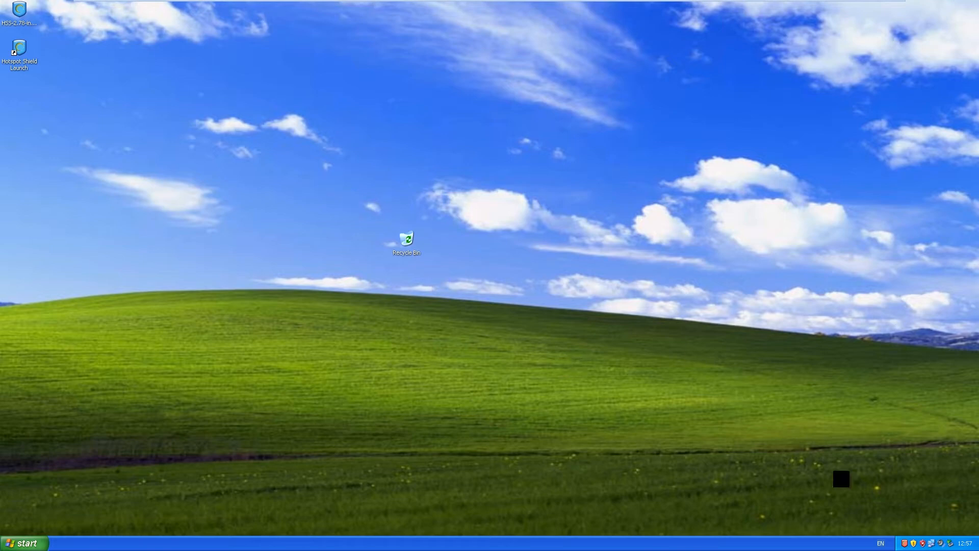
double_click(19, 51)
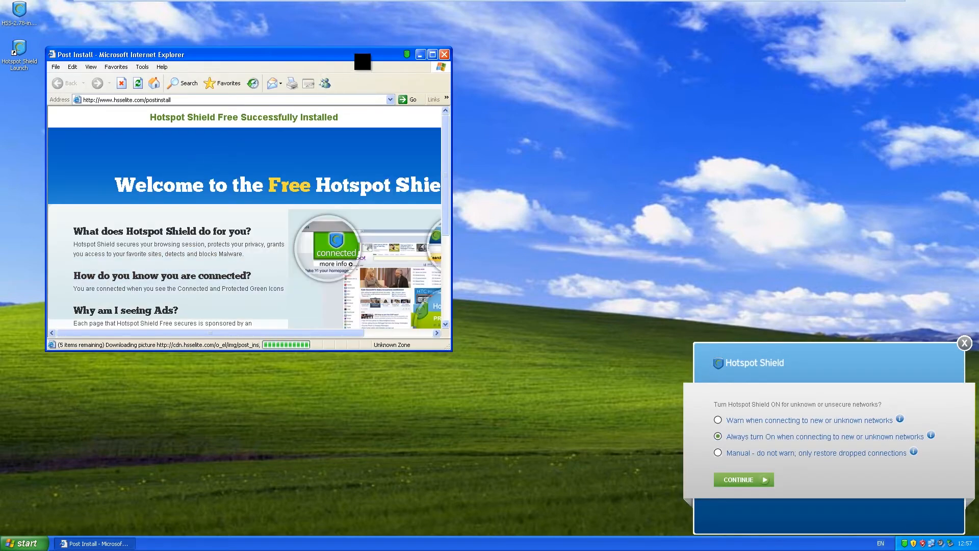
left_click(432, 54)
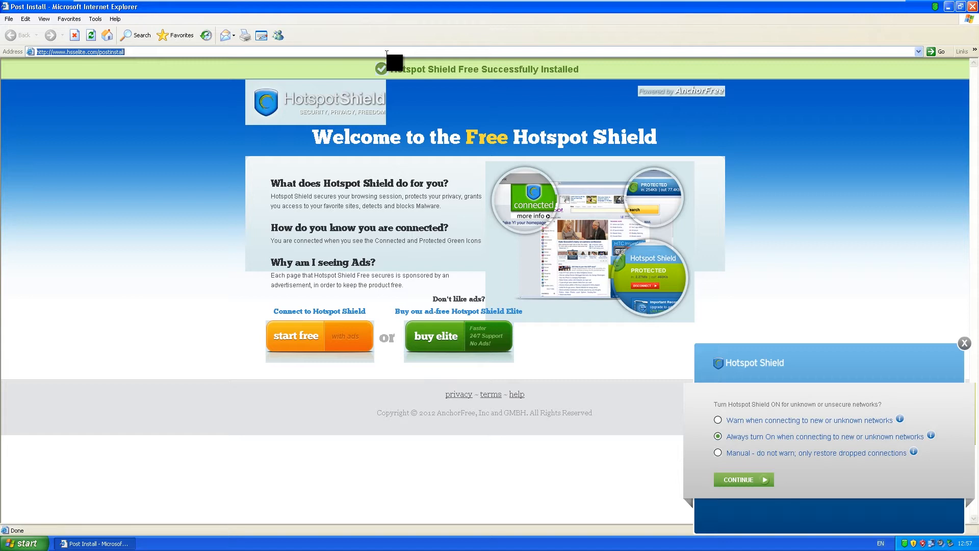
type("whatismyip.com/")
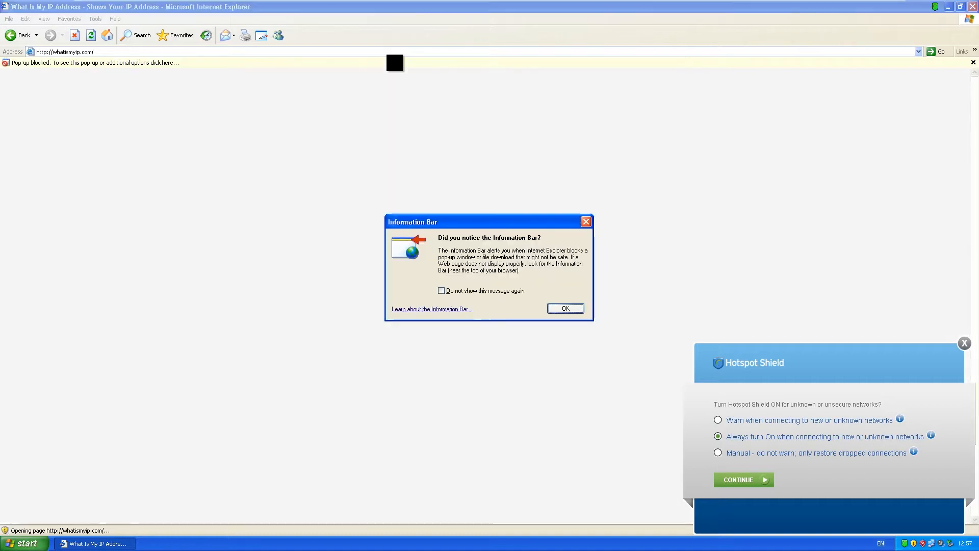
Step: Dismiss the Information Bar and Security Alert dialogs and read the IP 209.73.132.50 on WhatIsMyIP
left_click(564, 308)
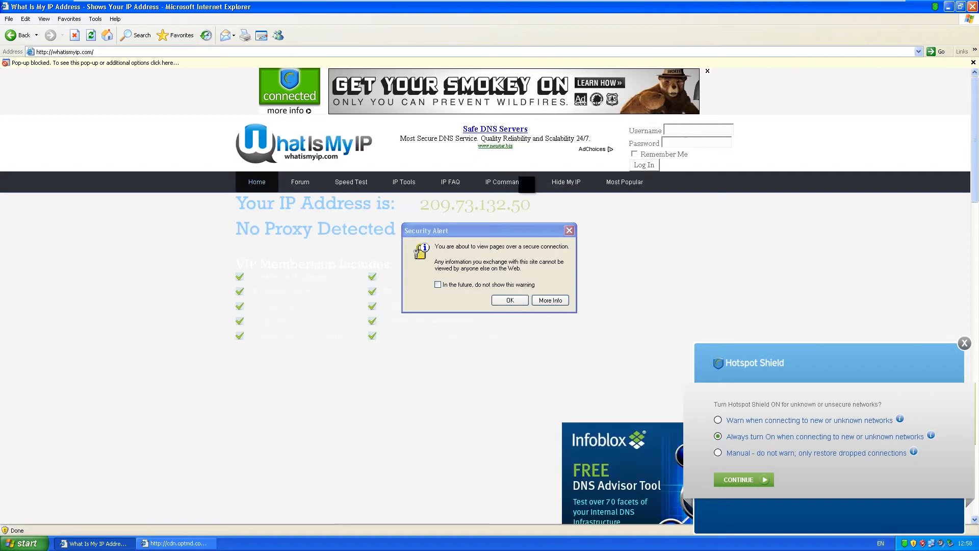
left_click(509, 300)
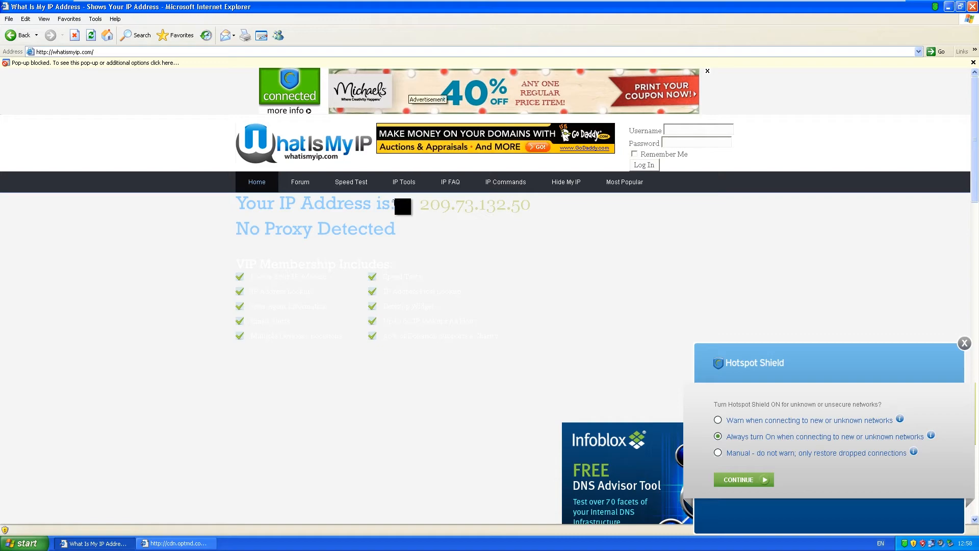
scroll("down", 3)
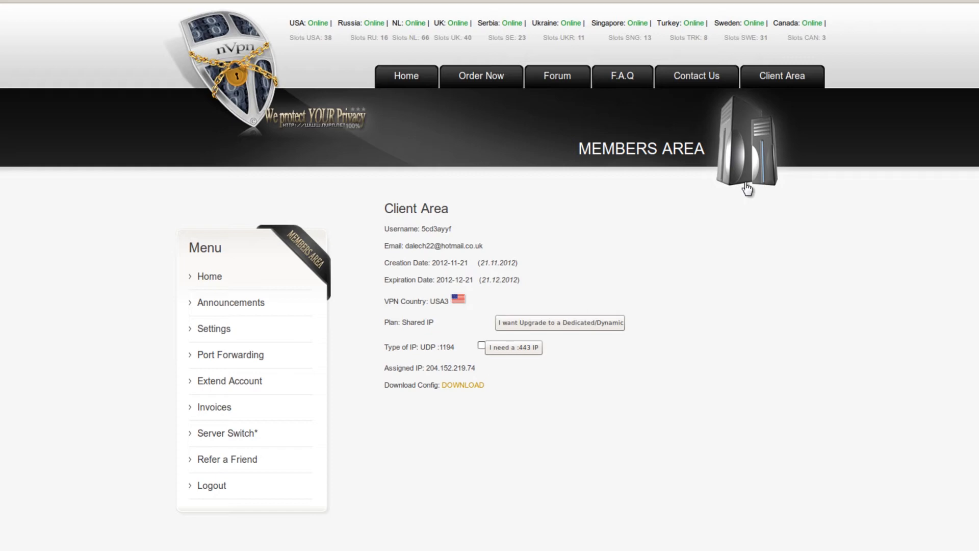
mouse_move(726, 122)
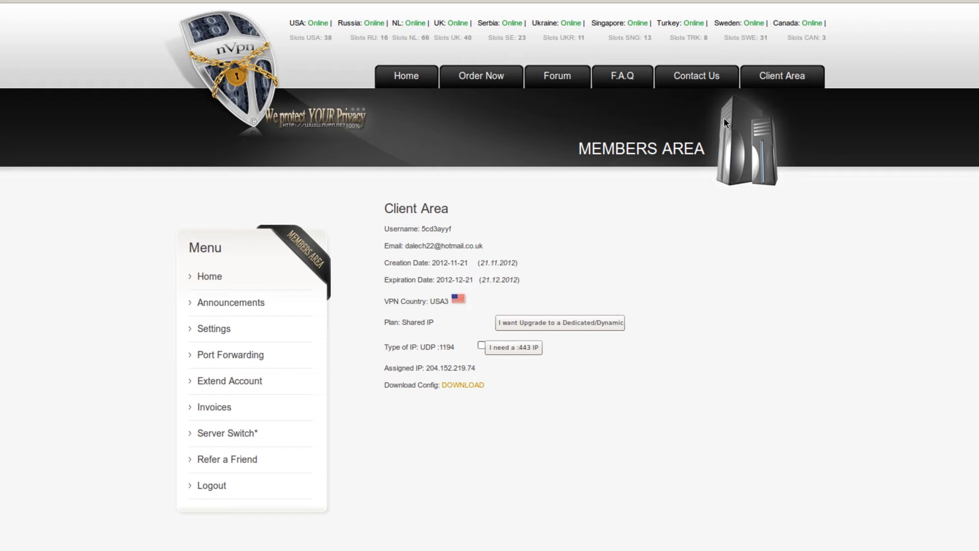
mouse_move(462, 384)
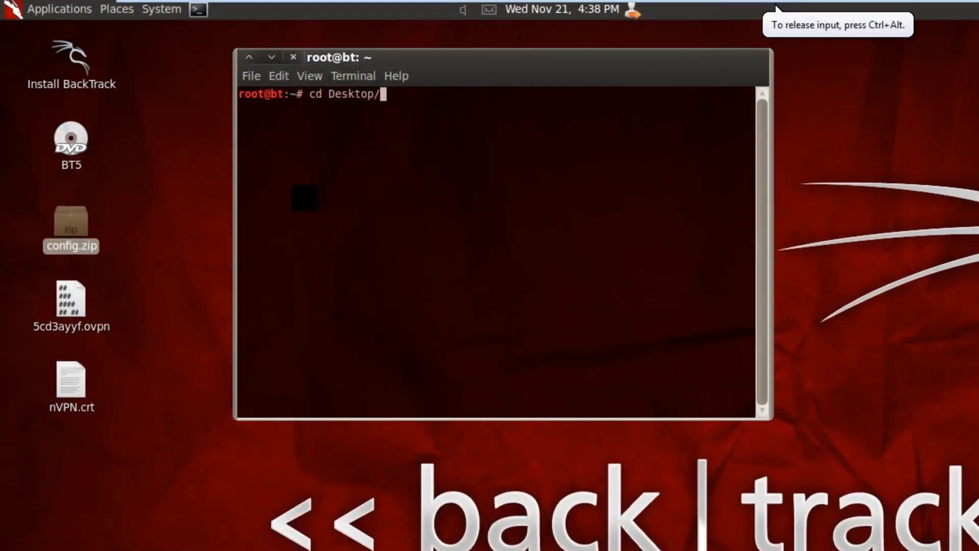
Step: Unzip config.zip on the Desktop and list the extracted .ovpn profile and nVPN.crt
type("ls")
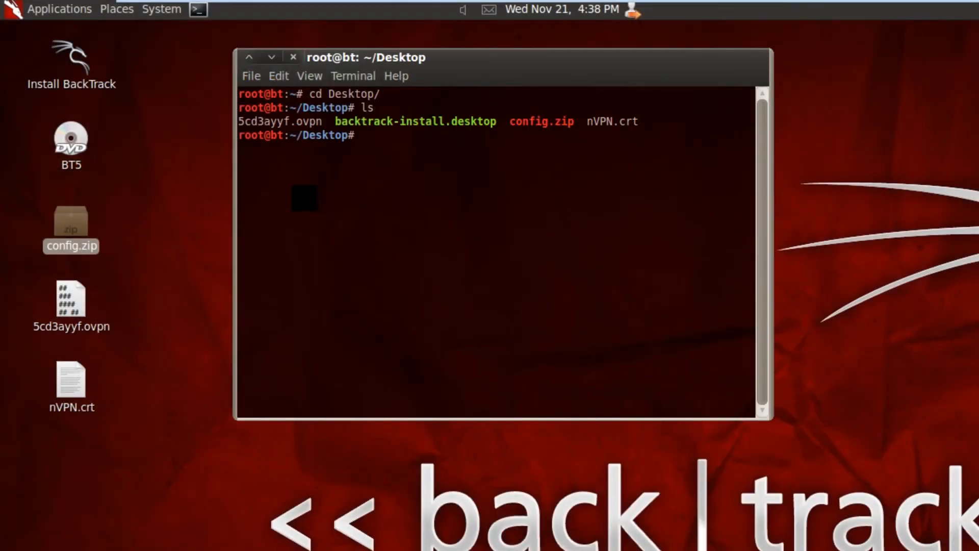
type("unzip")
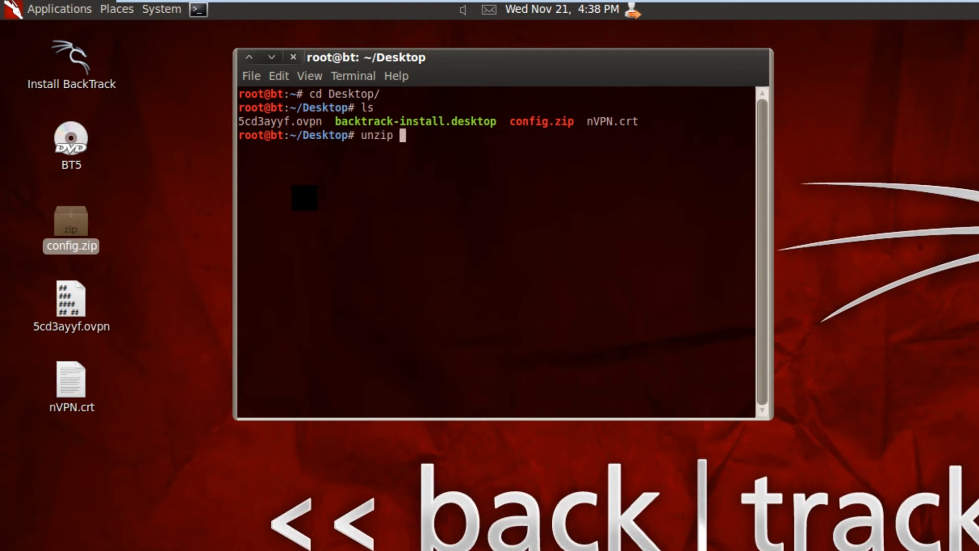
type("config.zip")
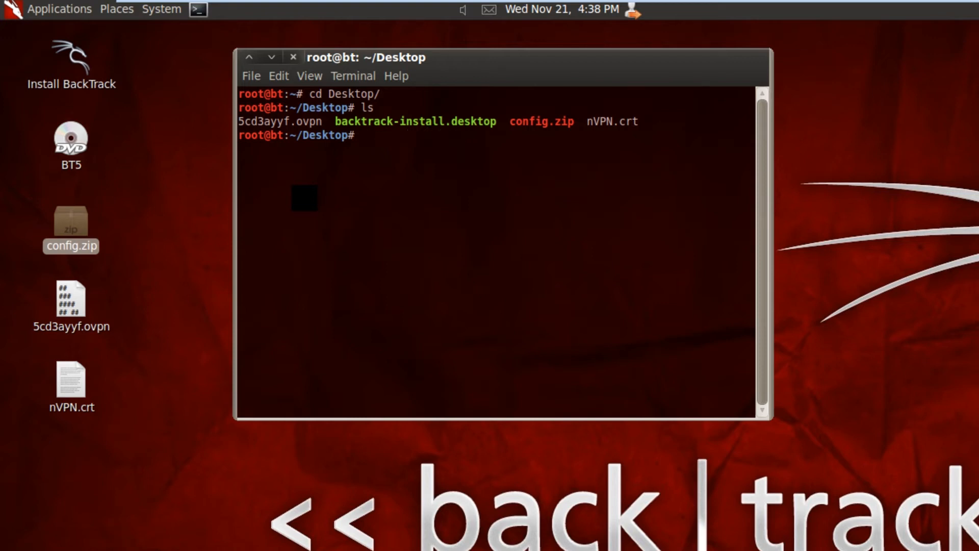
type(";s")
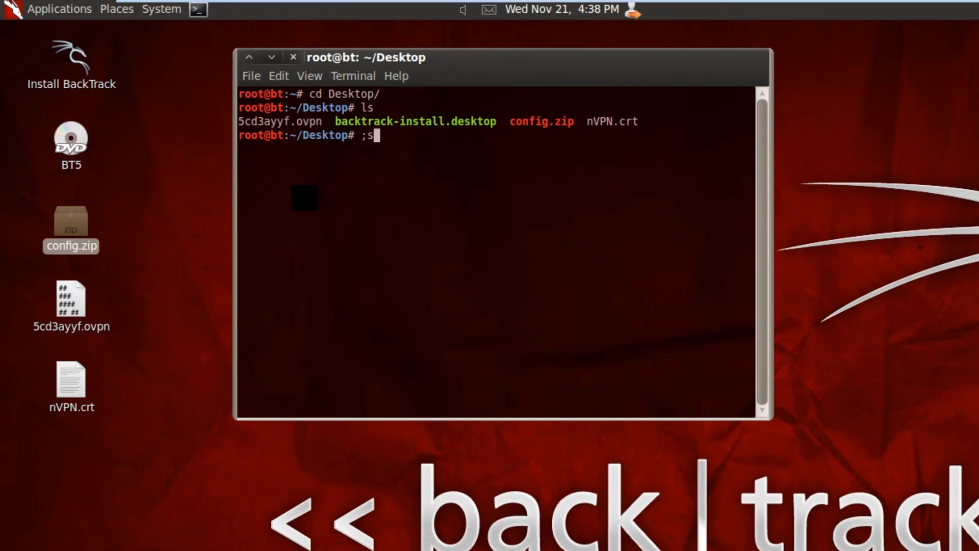
key("Return")
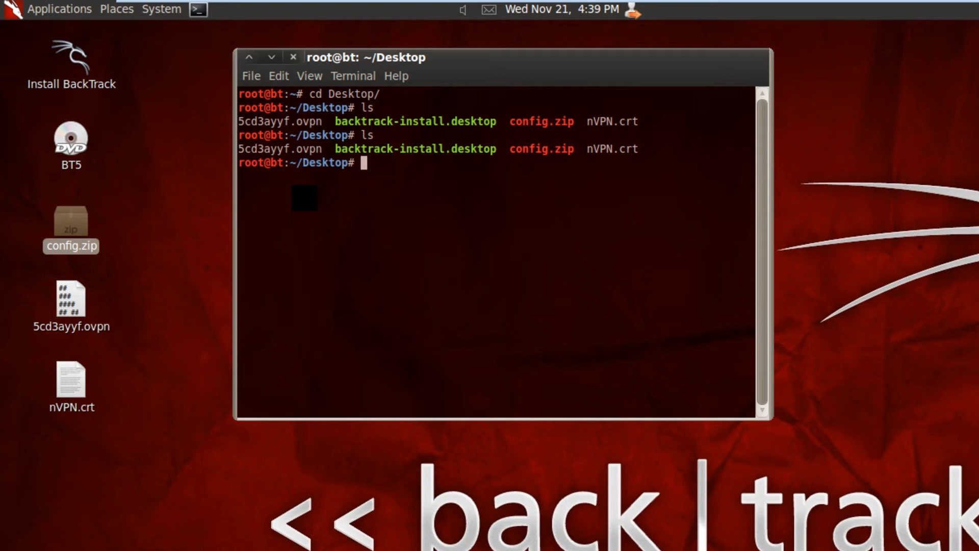
mouse_move(404, 132)
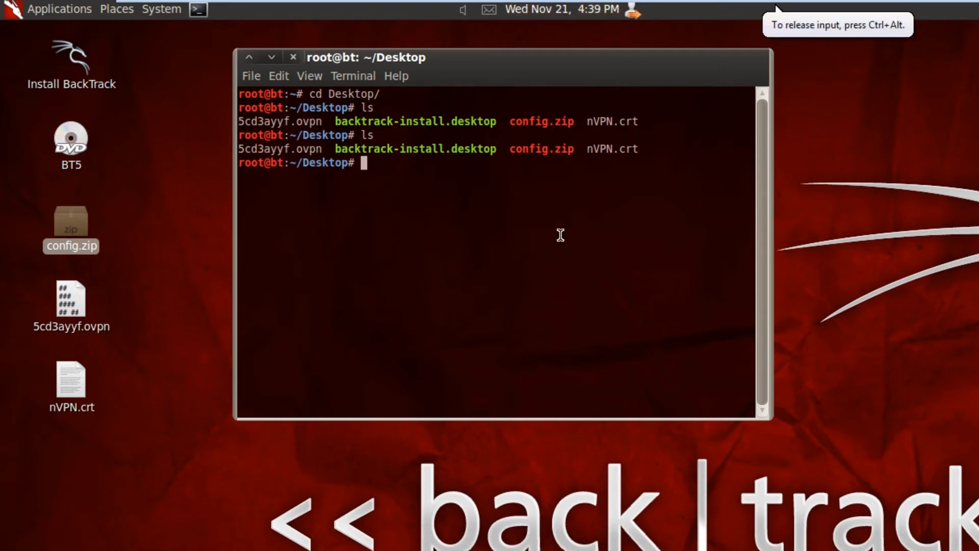
mouse_move(411, 301)
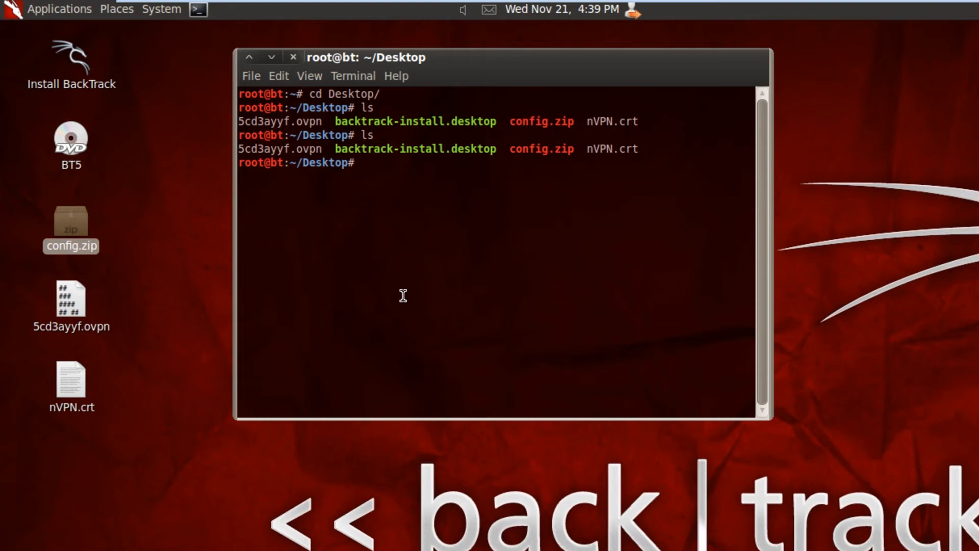
type("openvpn")
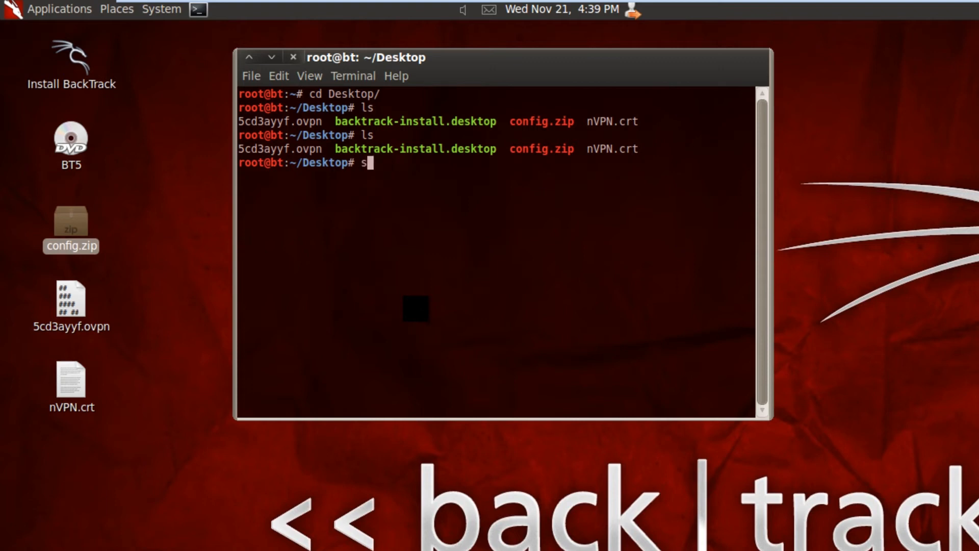
Step: Discard the apt-get install line and enter the command openvpn 5cd3ayyf.ovpn
type("apt-get install")
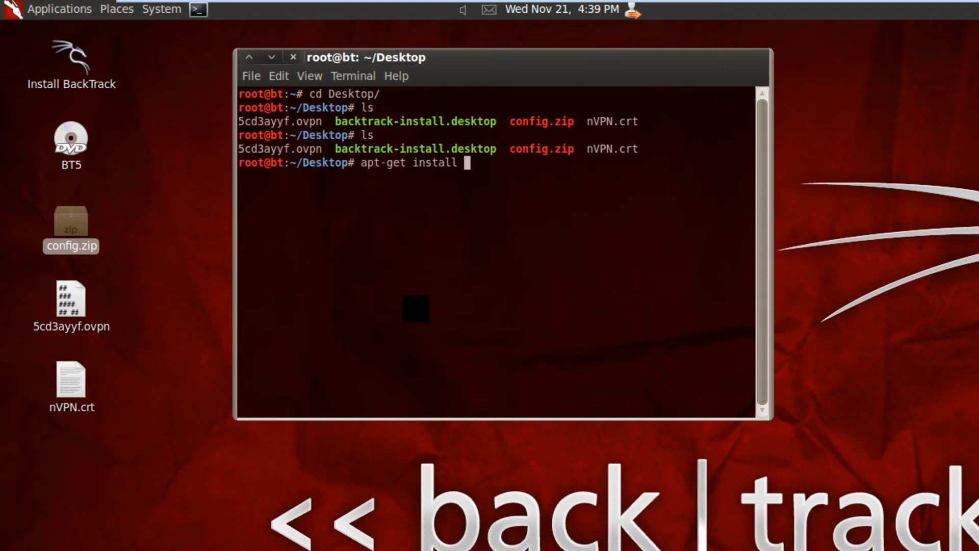
type("open")
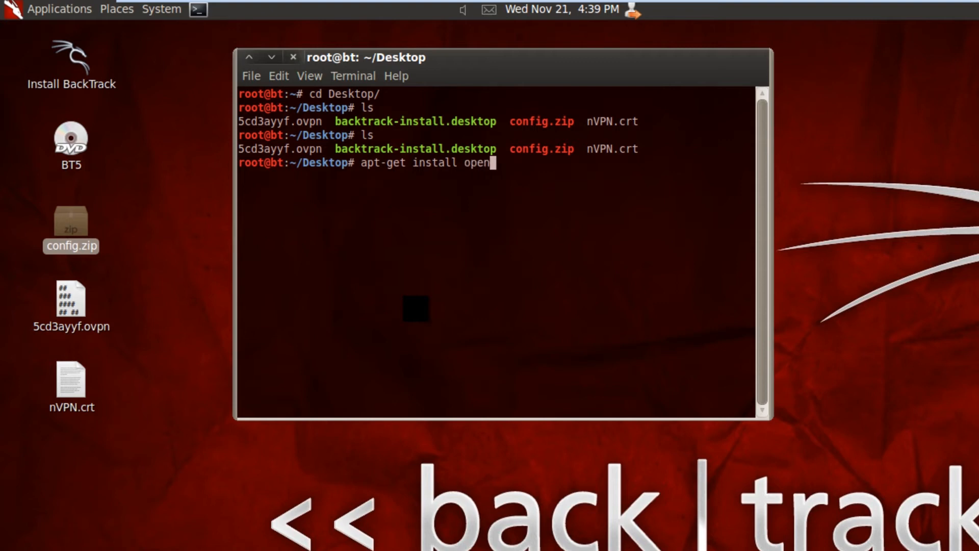
key("BackSpace")
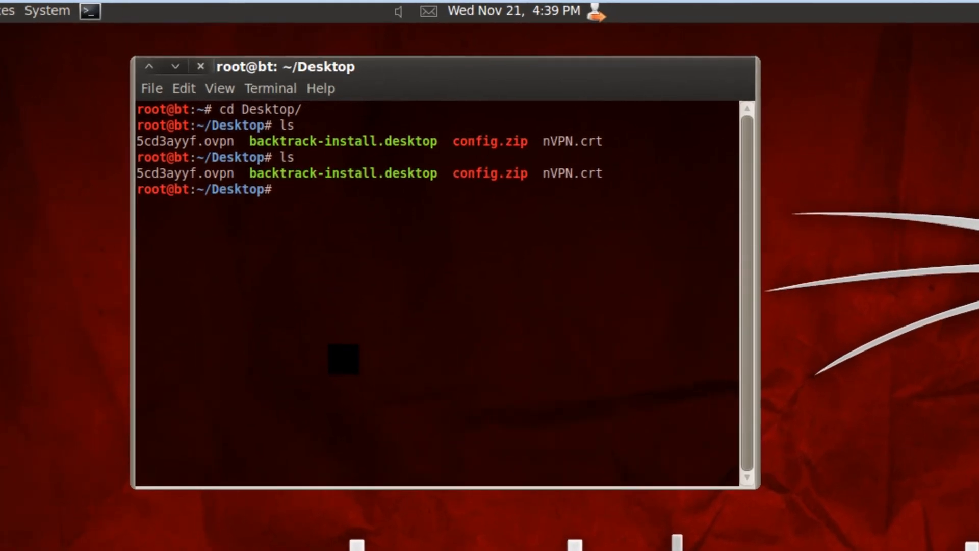
type("o")
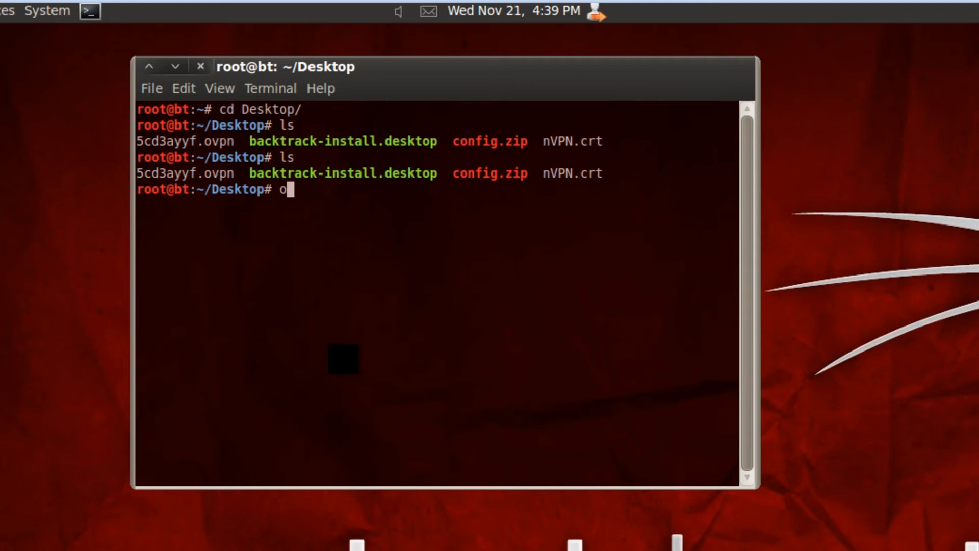
type("penvpn")
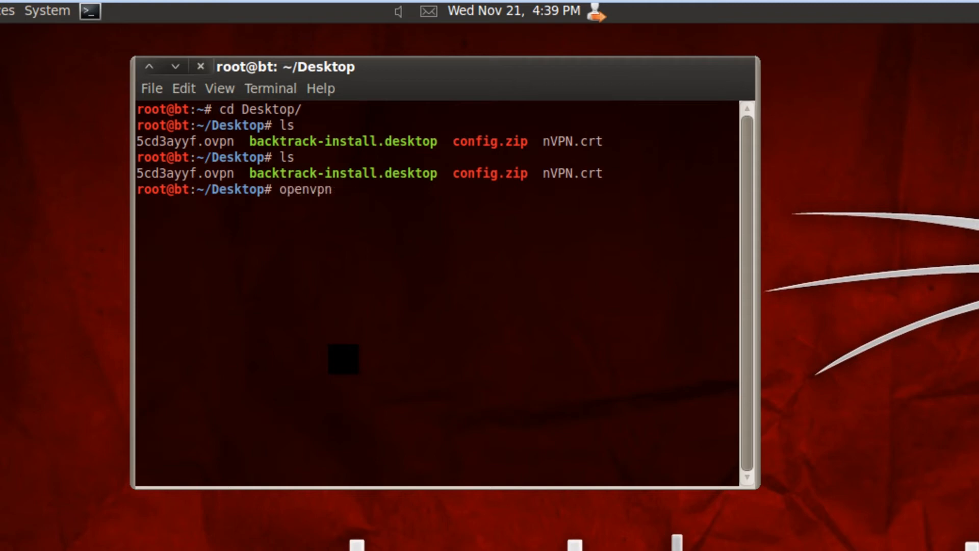
type("5cd3ayyf.ovpn")
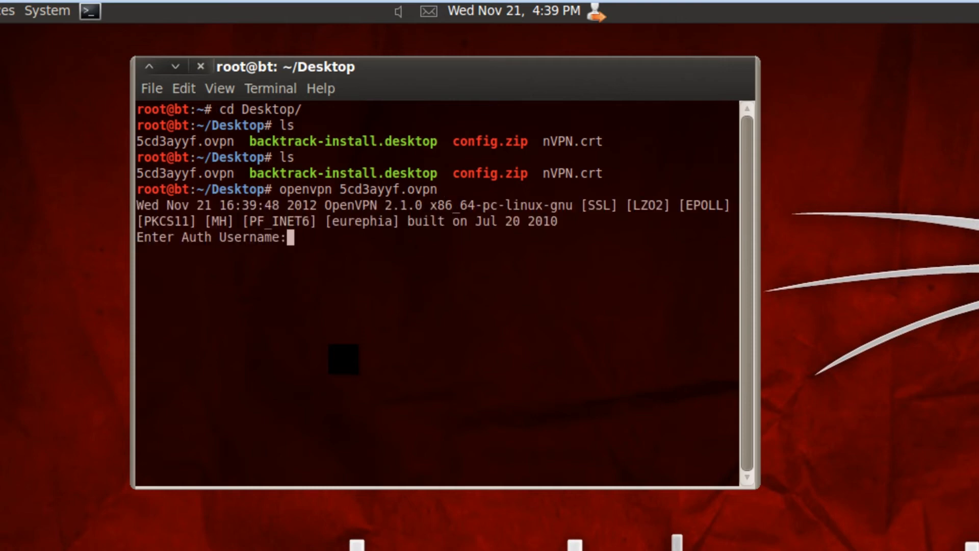
Step: Enter the auth credentials so OpenVPN connects and reports Initialization Sequence Completed
type("5c")
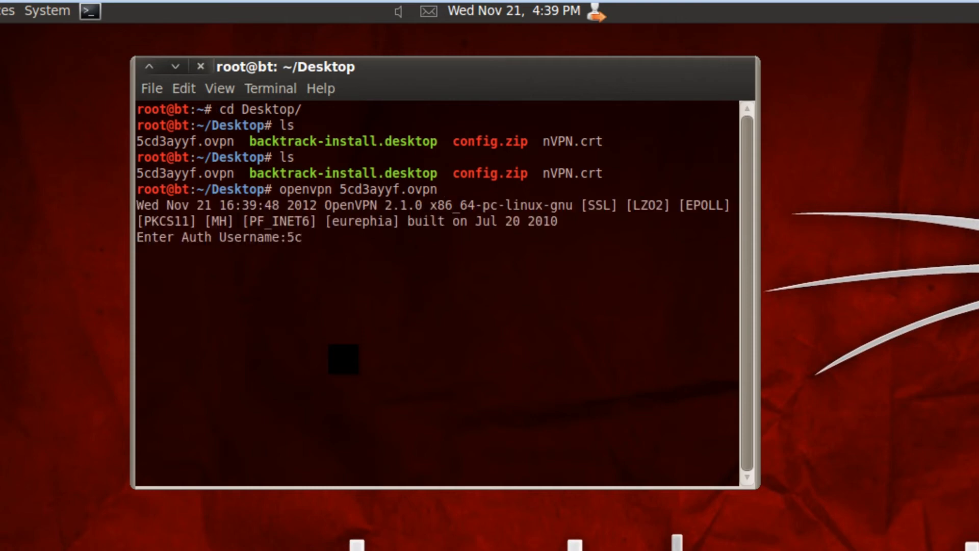
type("d")
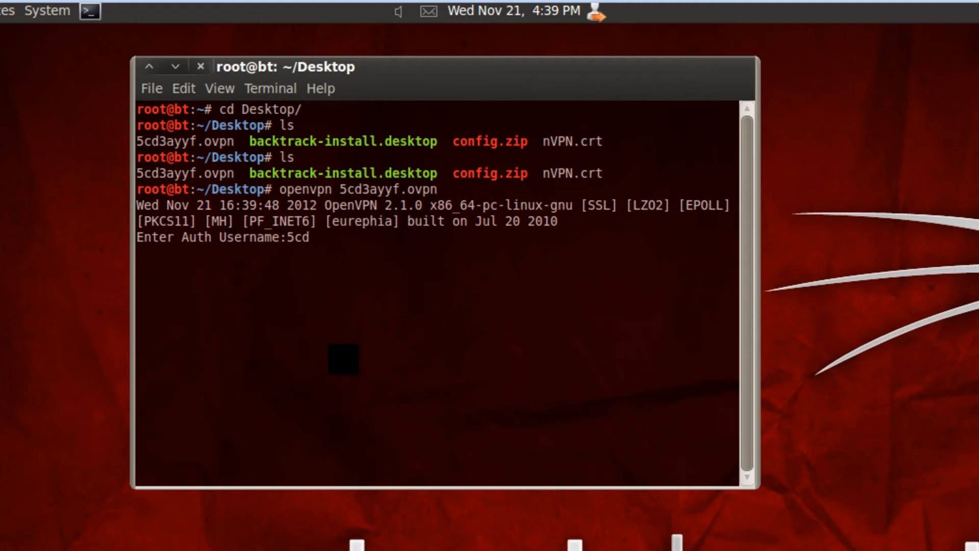
type("3ayyf")
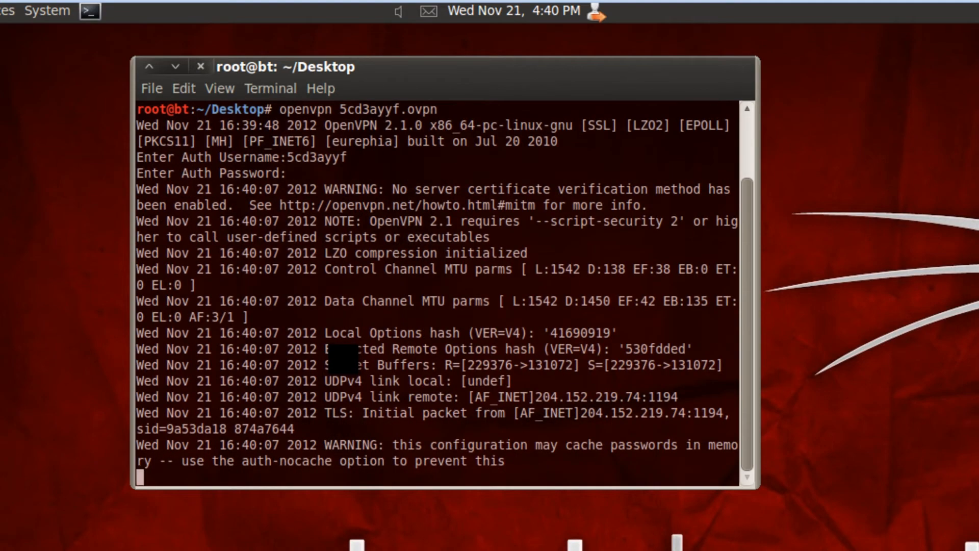
scroll("down", 3)
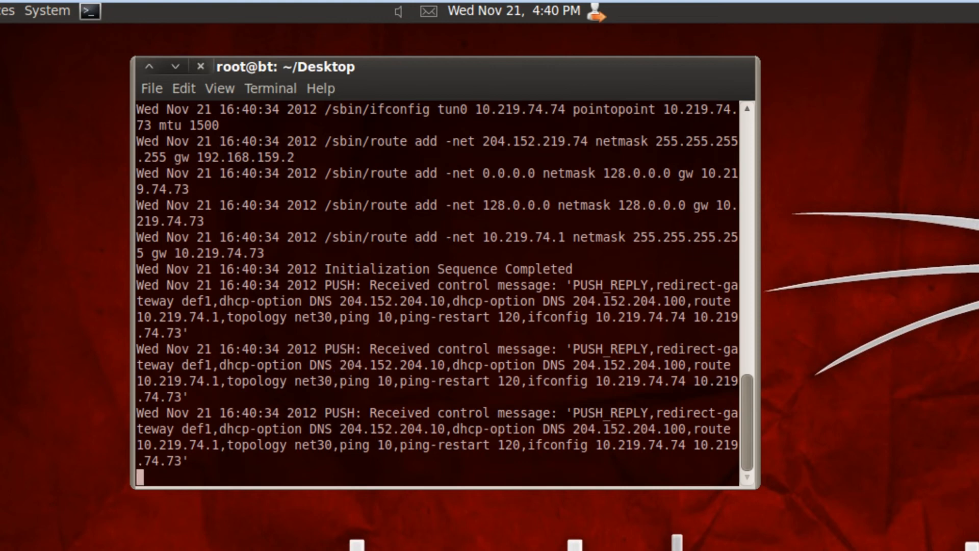
mouse_move(67, 85)
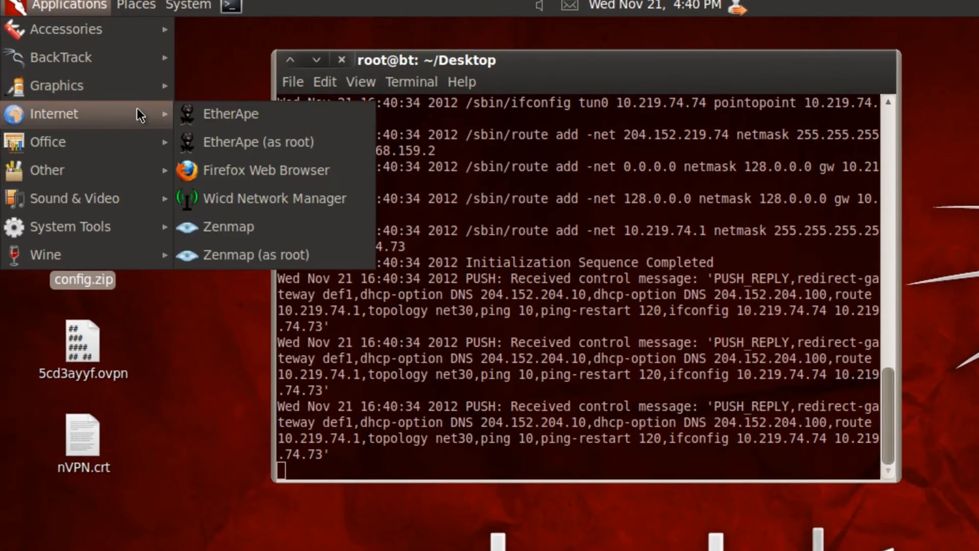
Step: Launch Firefox and load whatismyip.com to check the current public IP address
left_click(265, 171)
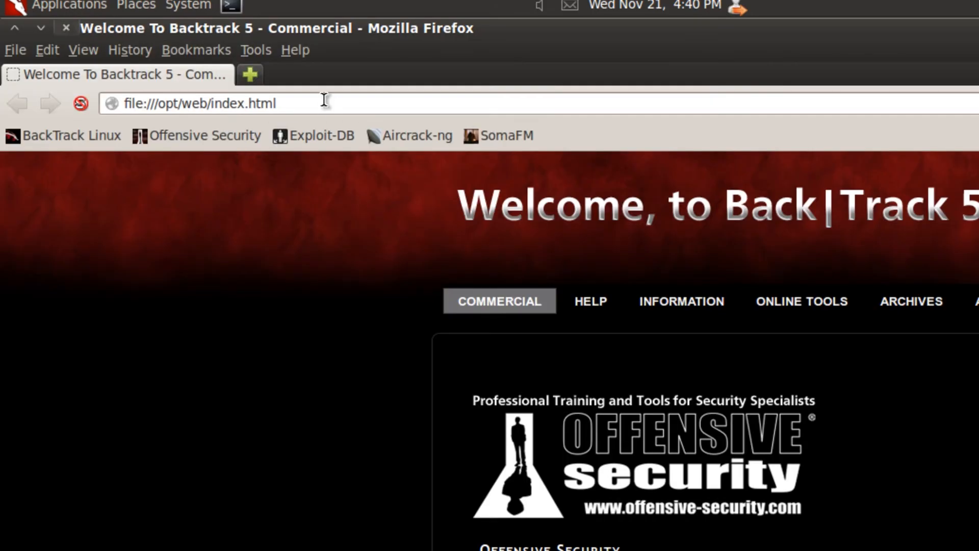
type("q")
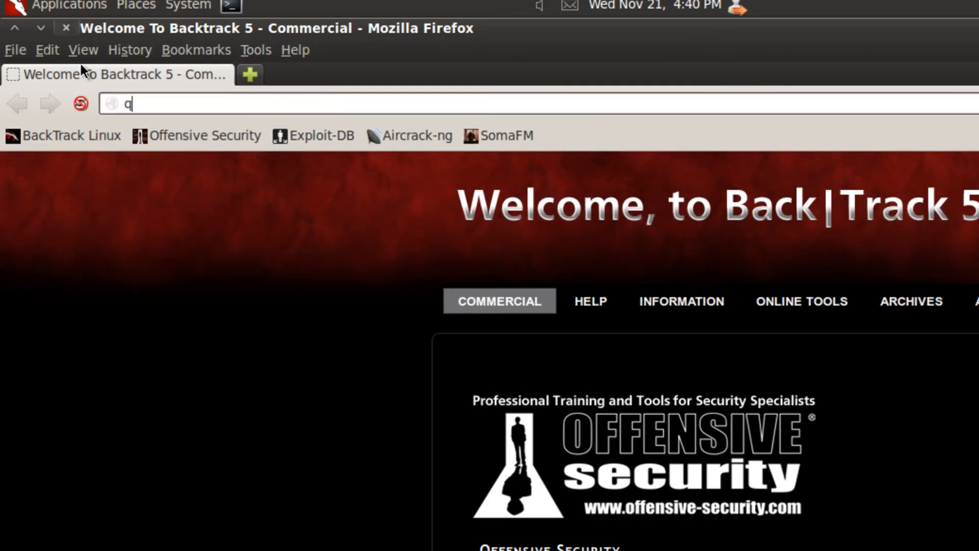
type("whatismyip.com/")
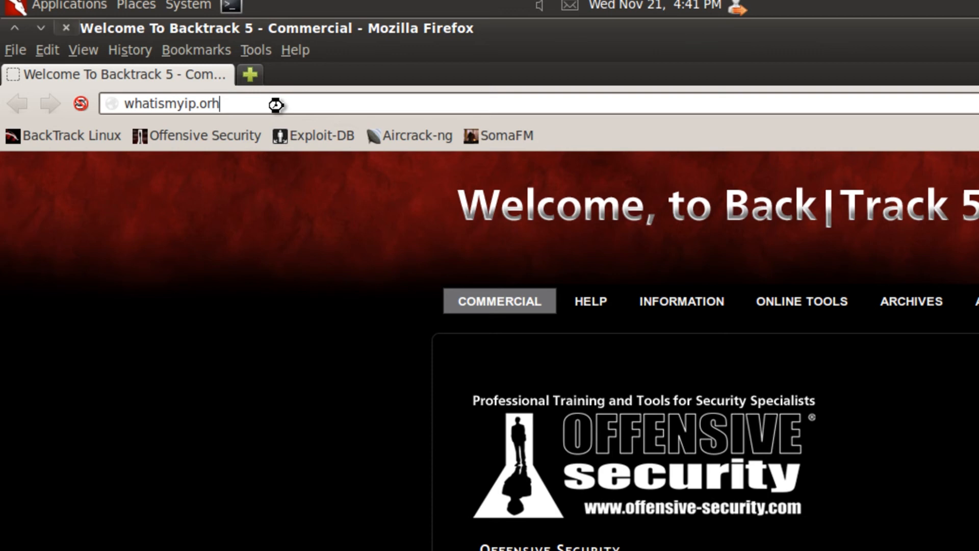
key("Return")
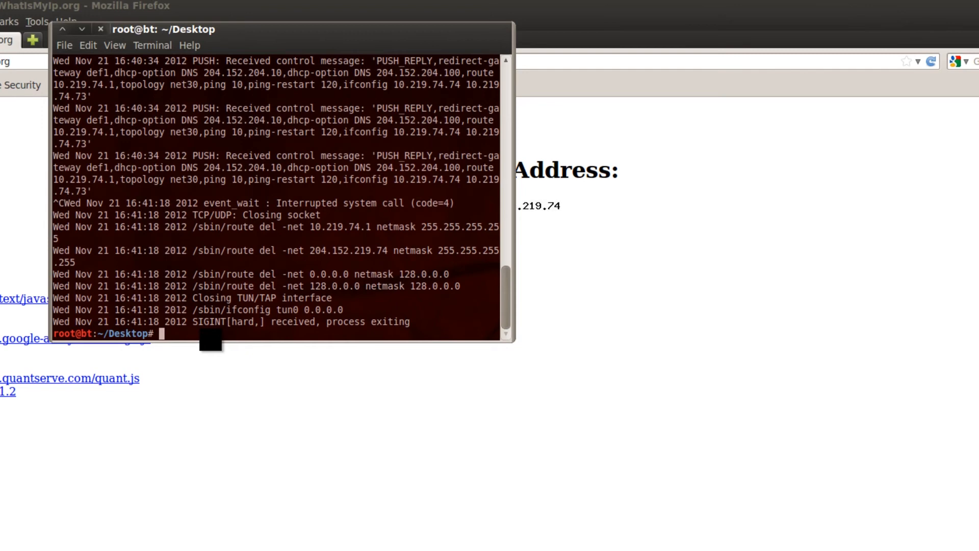
Step: Focus the terminal window to interrupt OpenVPN and close the tunnel
left_click(101, 29)
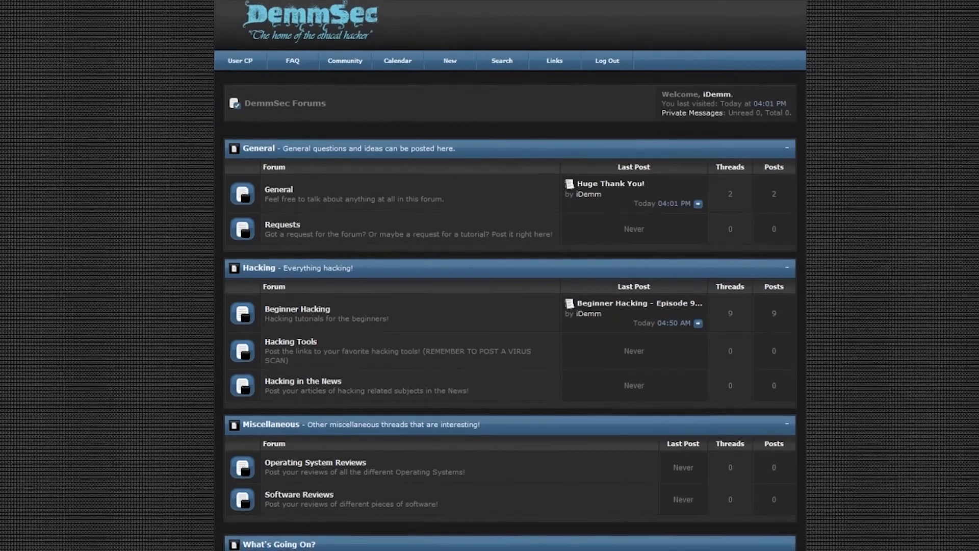
scroll("down", 3)
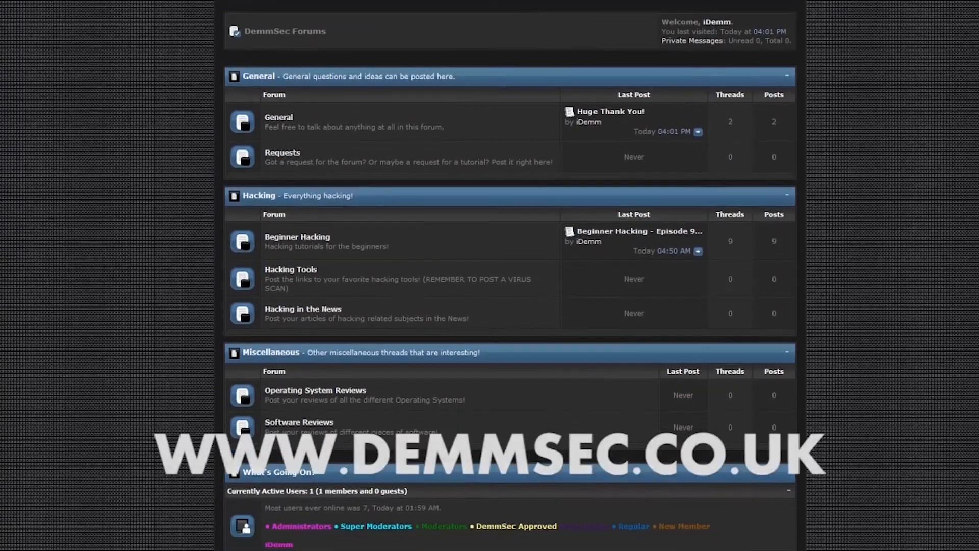
scroll("down", 3)
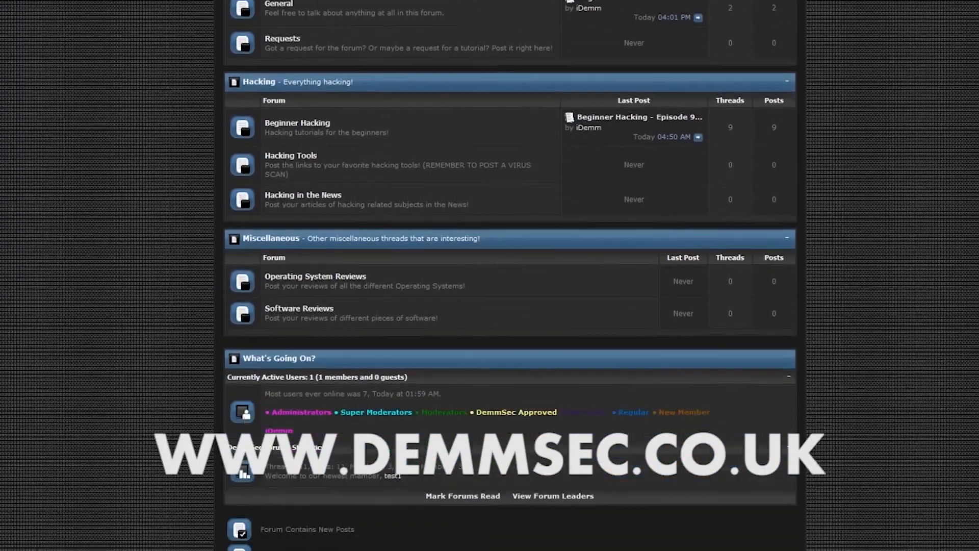
scroll("down", 3)
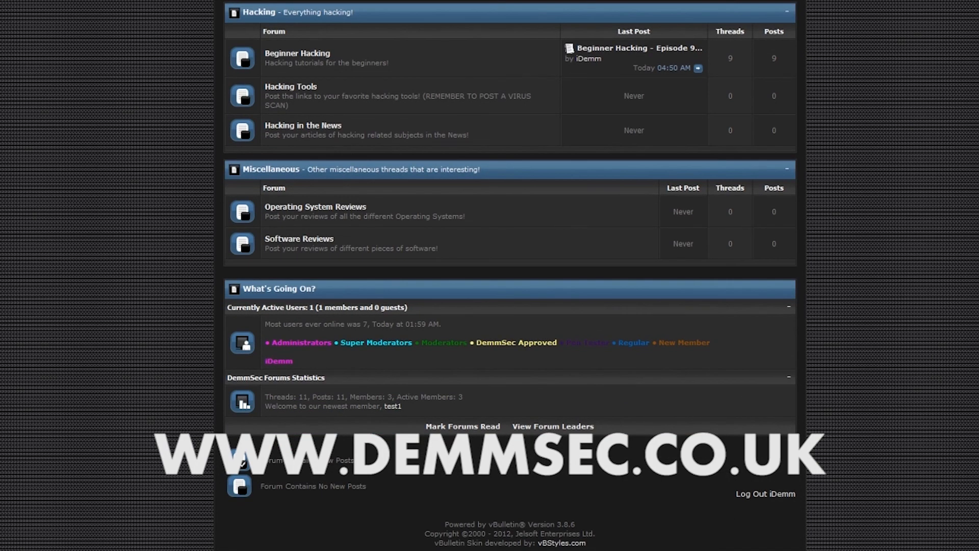
scroll("up", 3)
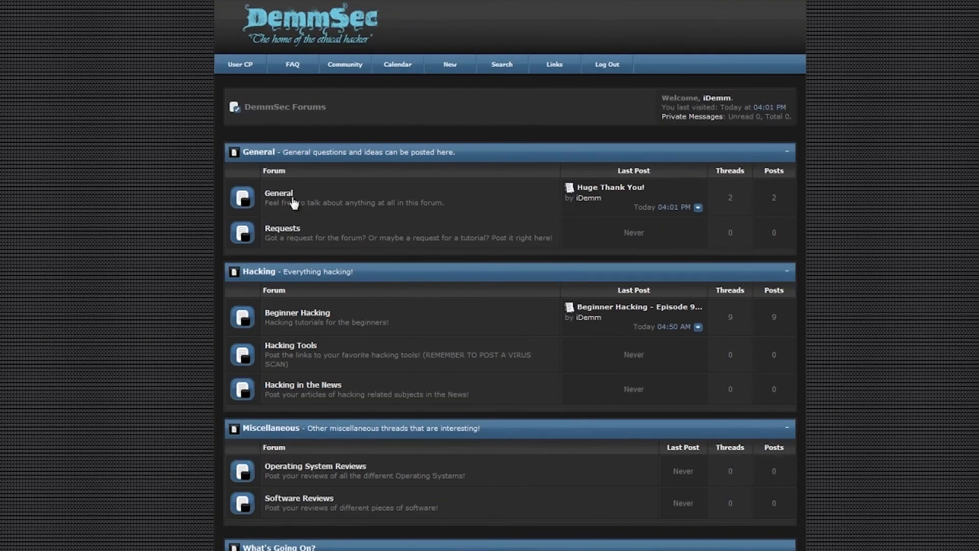